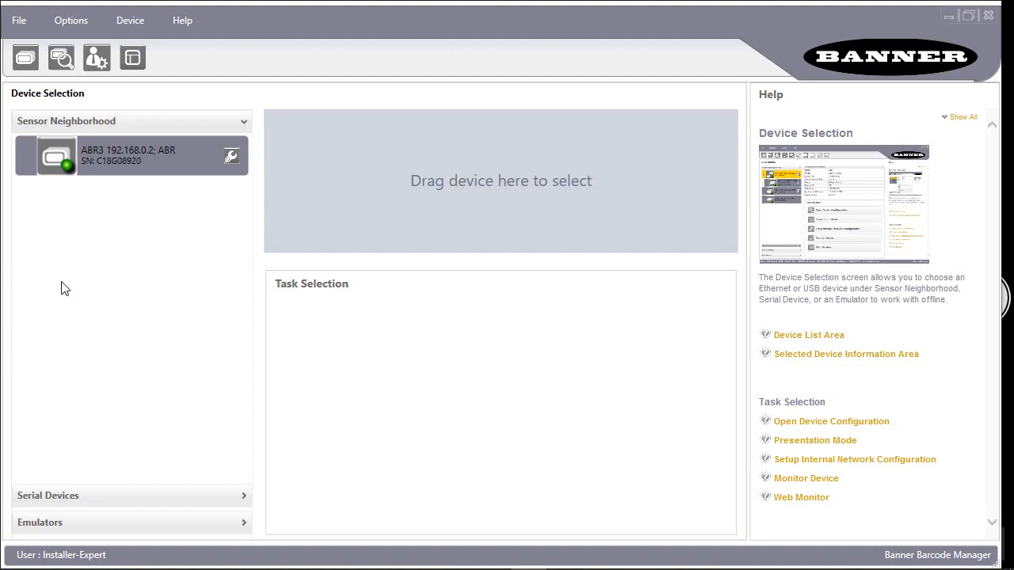
mouse_move(273, 97)
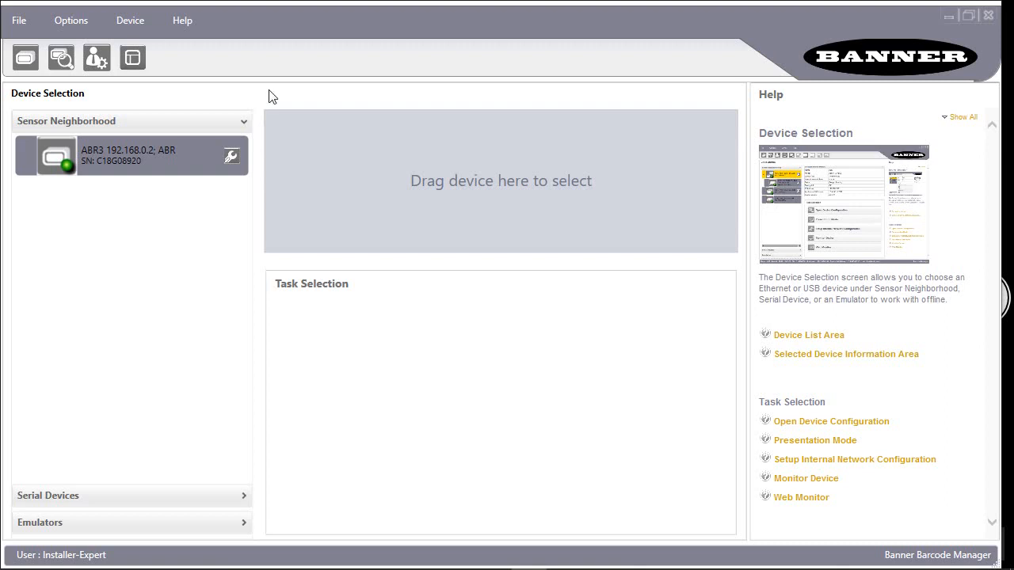
mouse_move(133, 160)
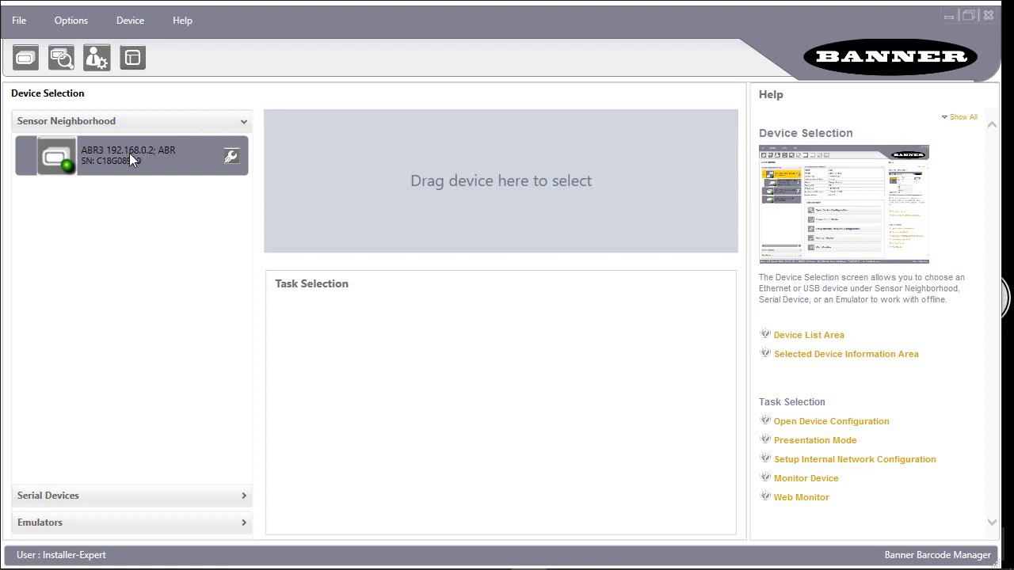
mouse_move(114, 168)
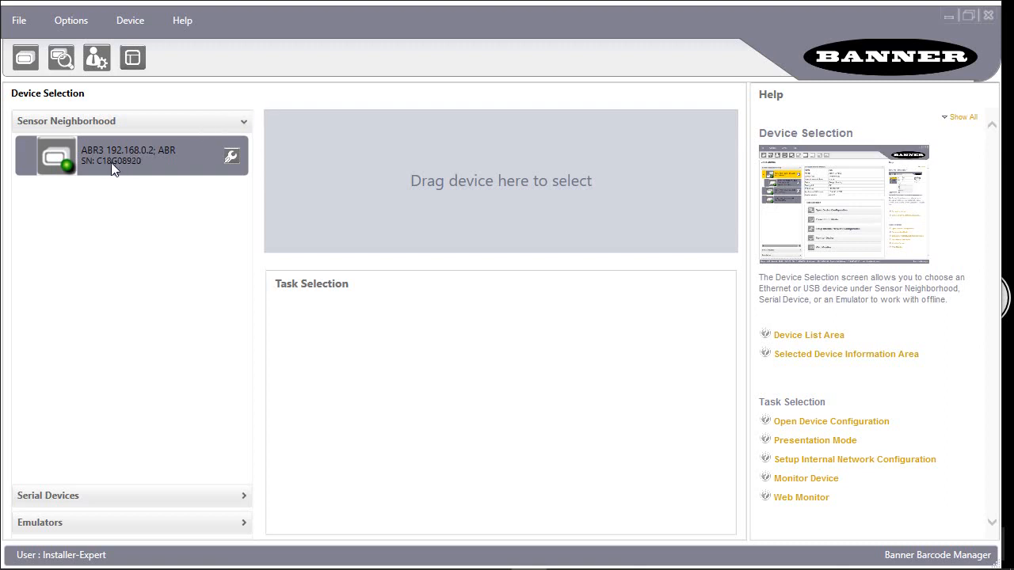
mouse_move(127, 161)
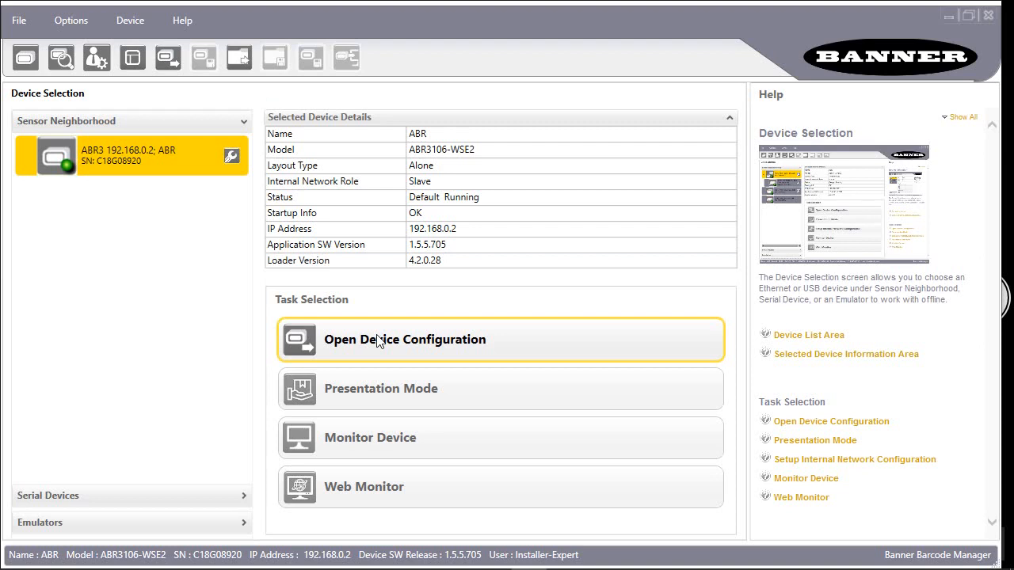
- Load the reader's Default device configuration as the startup configuration
click(404, 339)
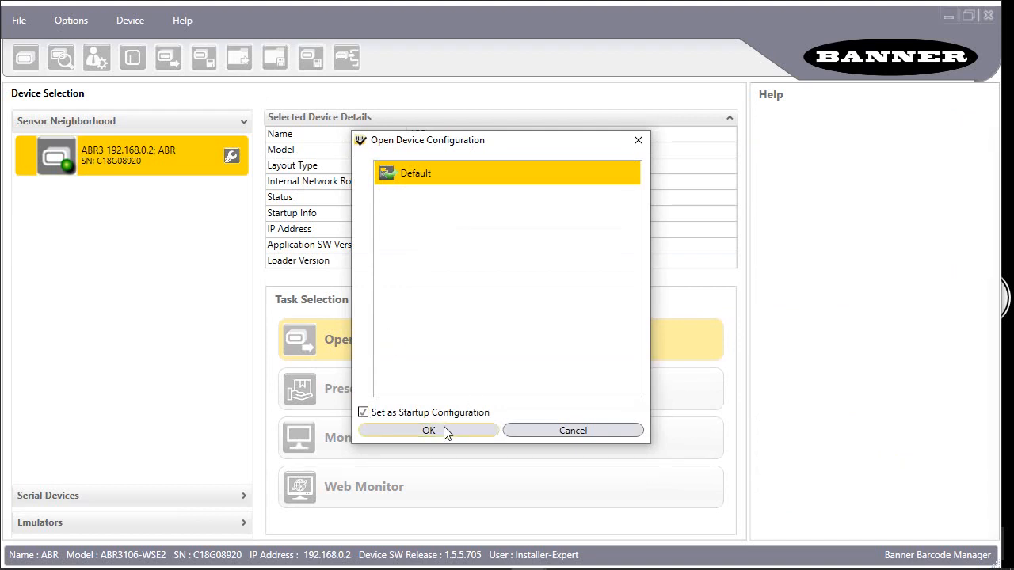
click(428, 431)
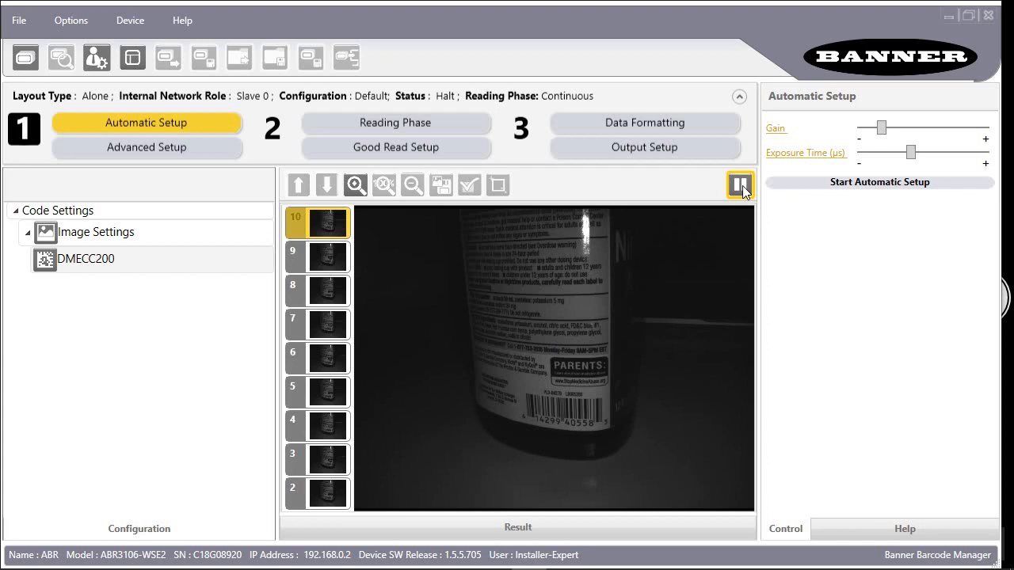
- Run Automatic Setup for 1D and 2D codes so the reader decodes the bottle's UPC-A barcode
click(739, 184)
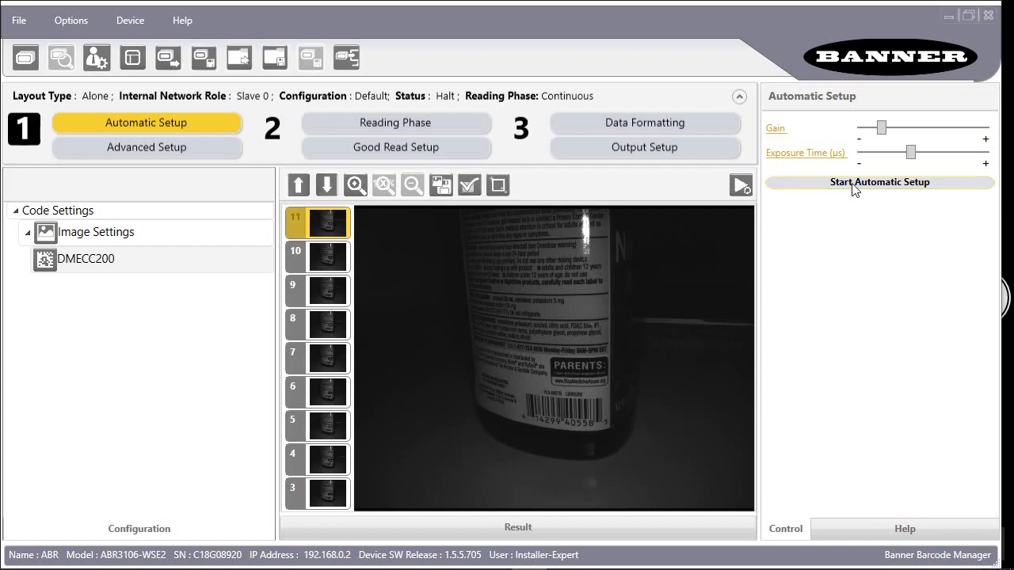
click(879, 181)
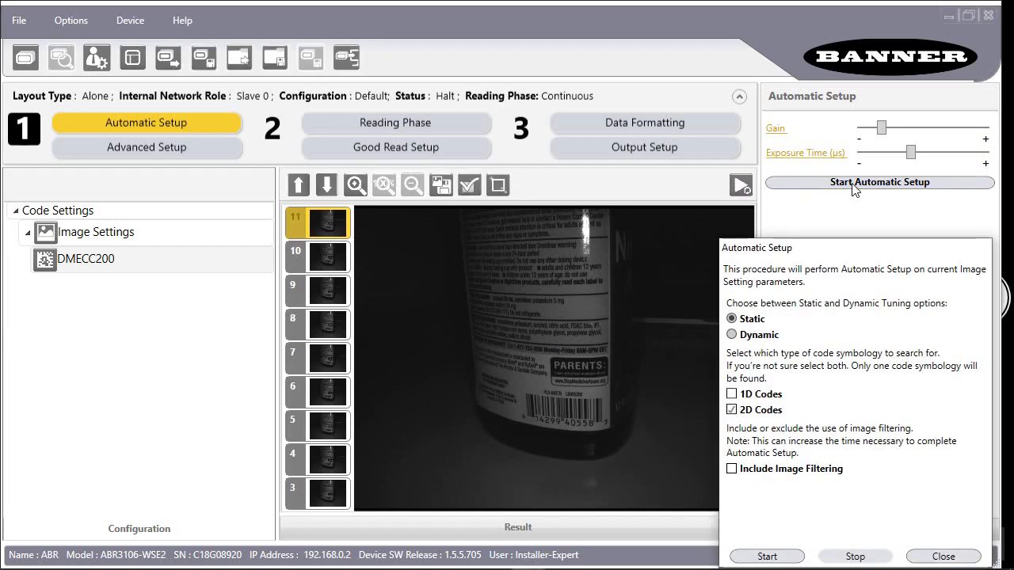
click(732, 394)
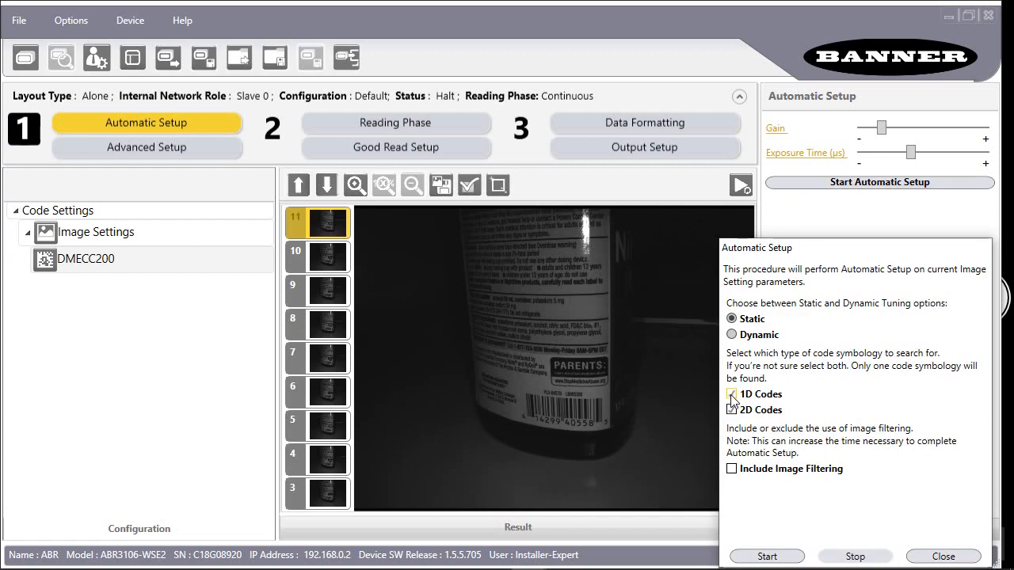
click(732, 393)
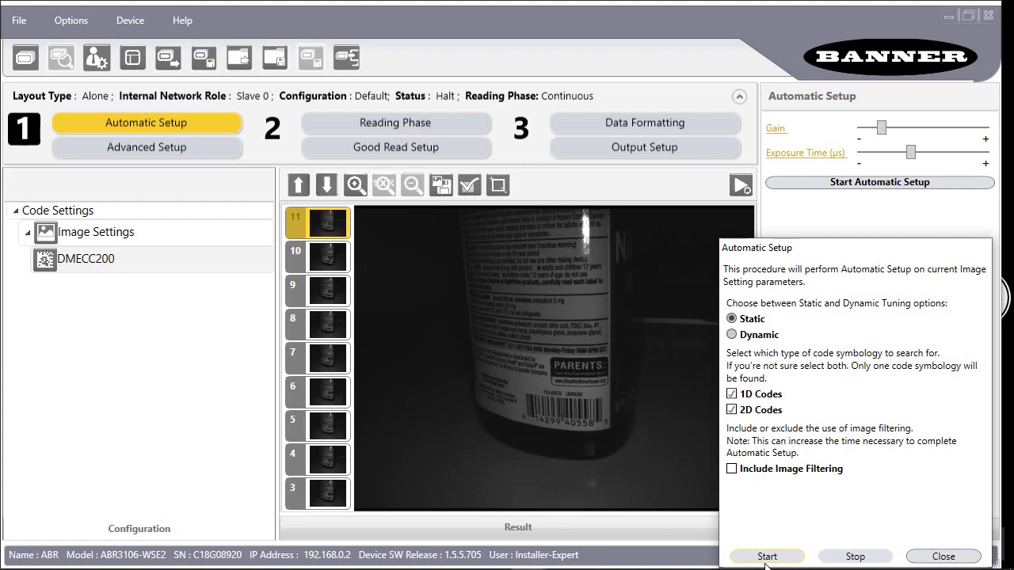
click(766, 556)
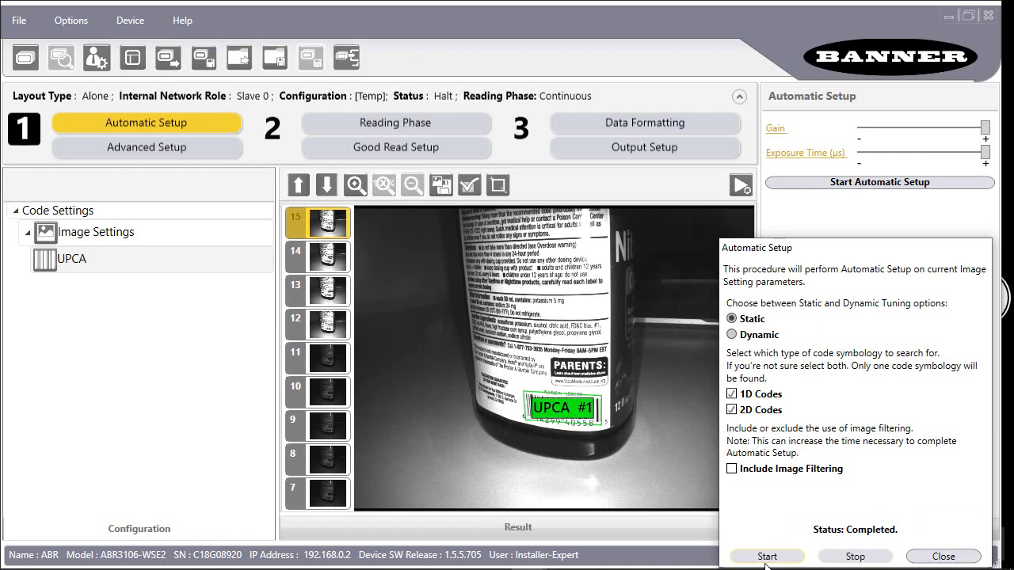
mouse_move(880, 456)
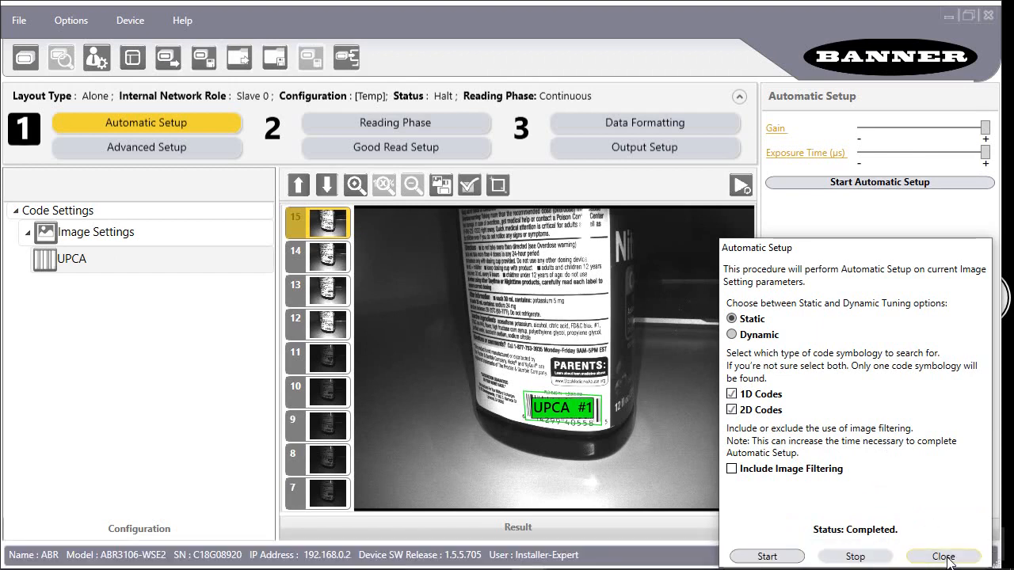
click(942, 556)
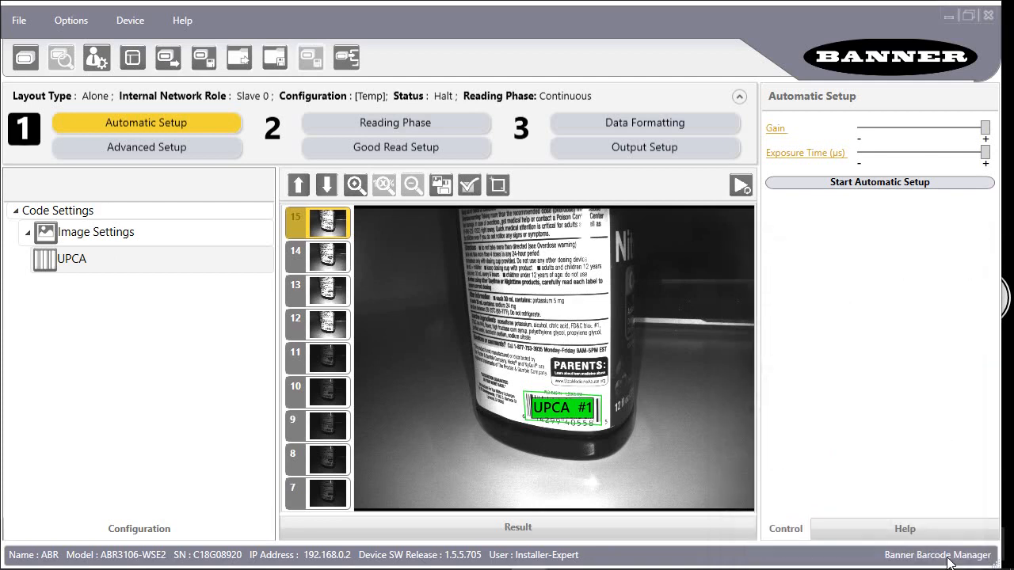
mouse_move(951, 556)
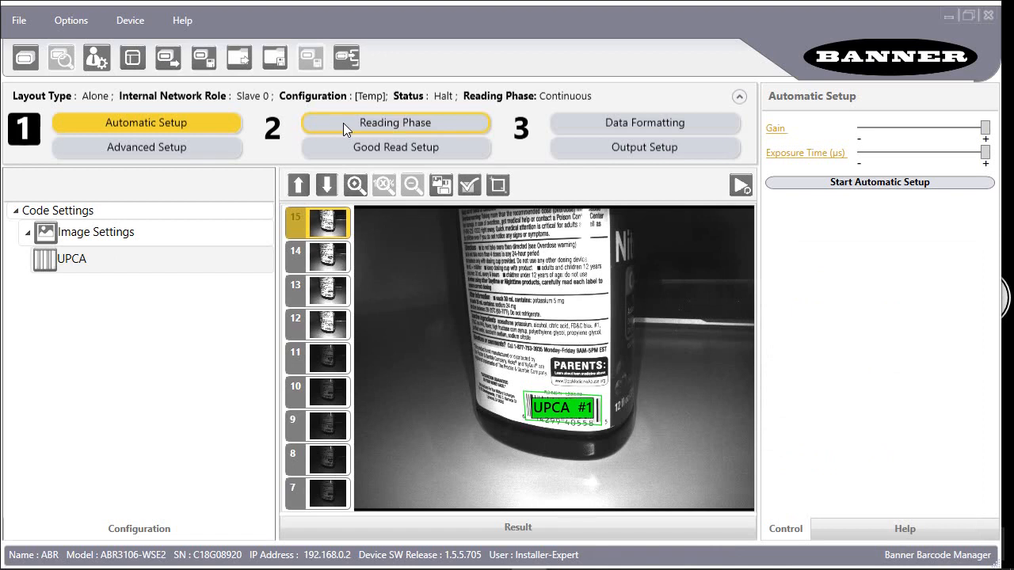
- Review the Reading Phase acquisition trigger options and return the trigger type to Continuous
click(394, 124)
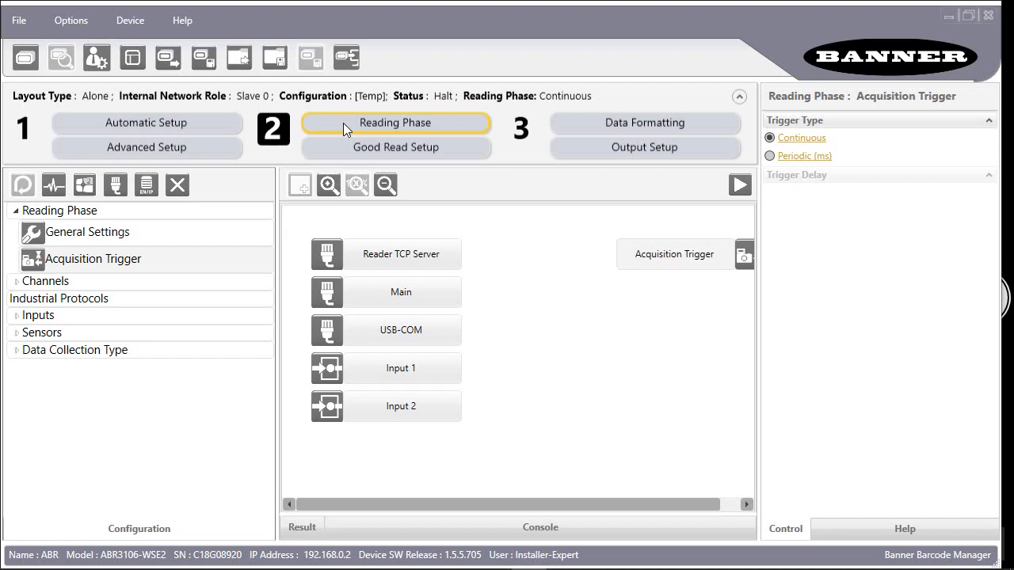
mouse_move(54, 183)
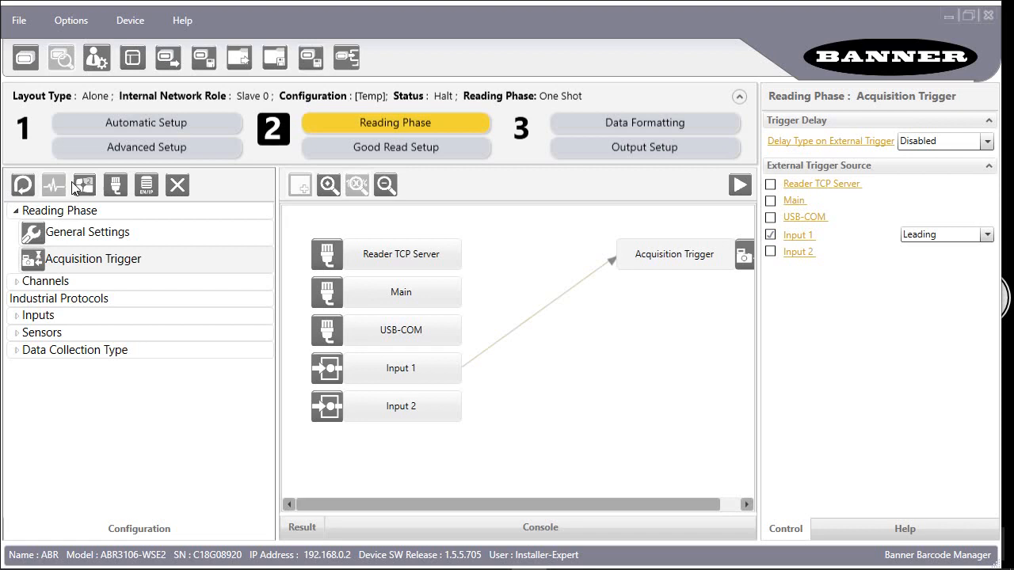
click(82, 184)
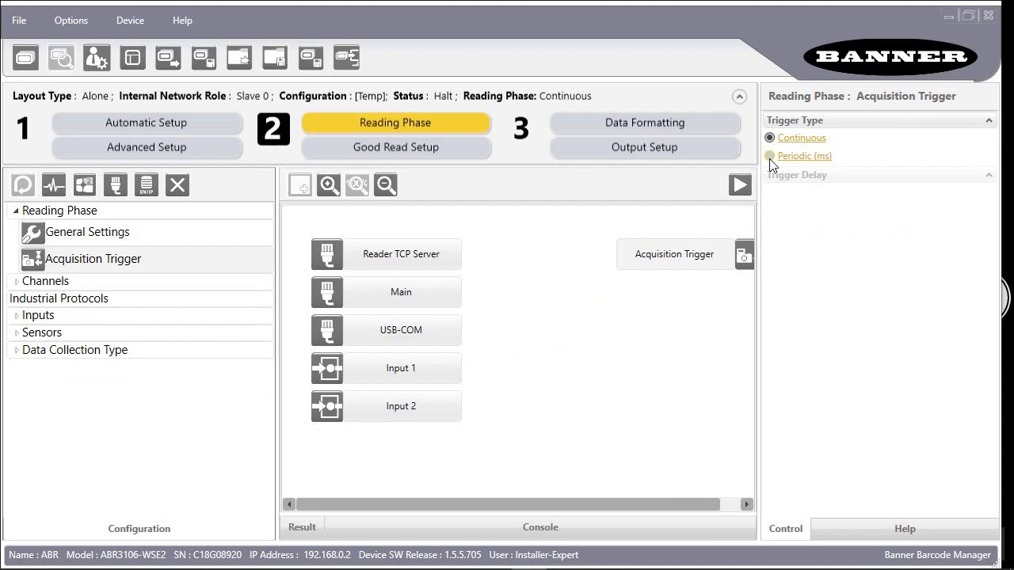
- Select a Periodic trigger and set Input 1's line type to PNP, active closed
click(770, 157)
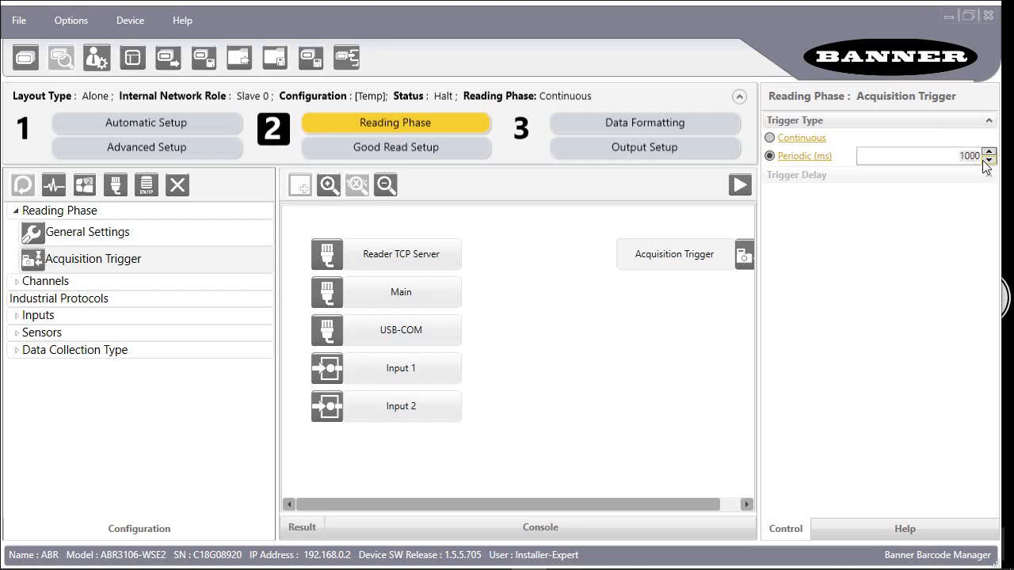
click(988, 152)
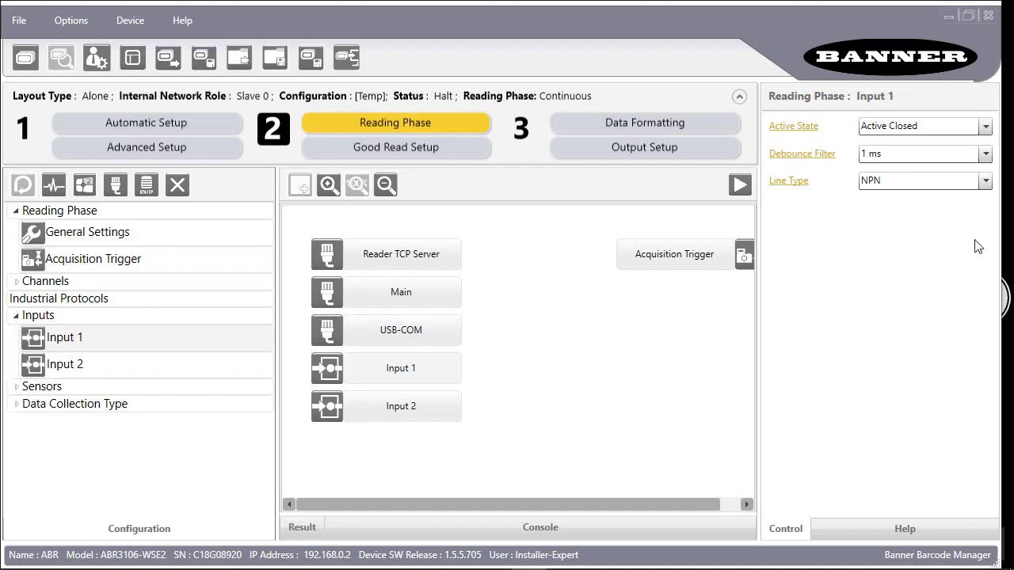
click(986, 181)
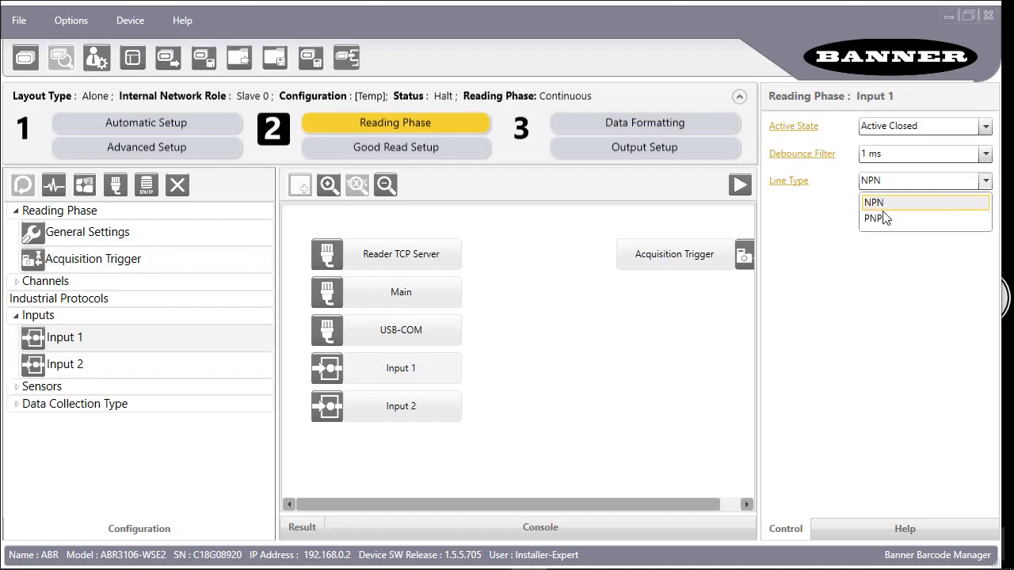
click(875, 219)
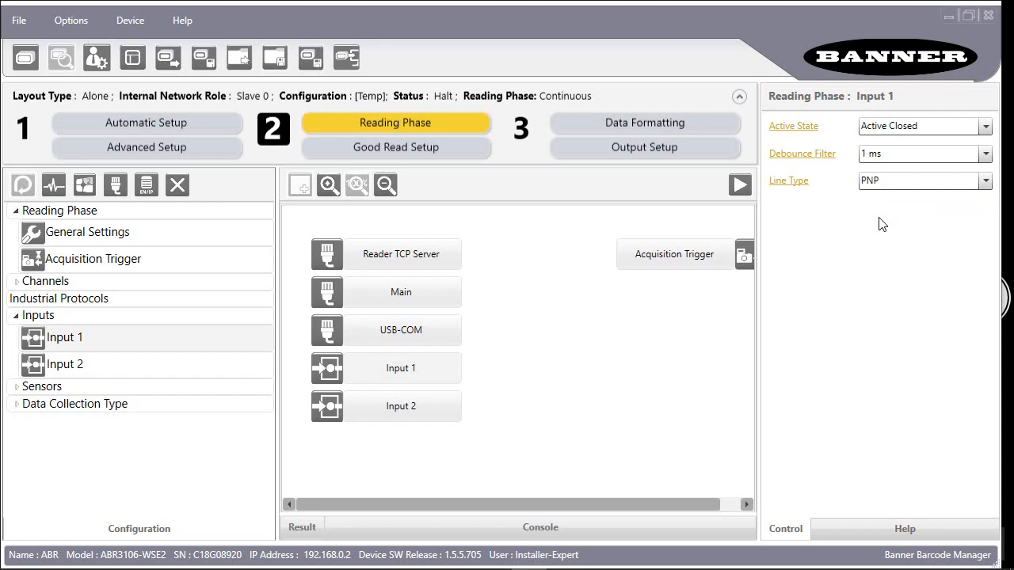
mouse_move(411, 85)
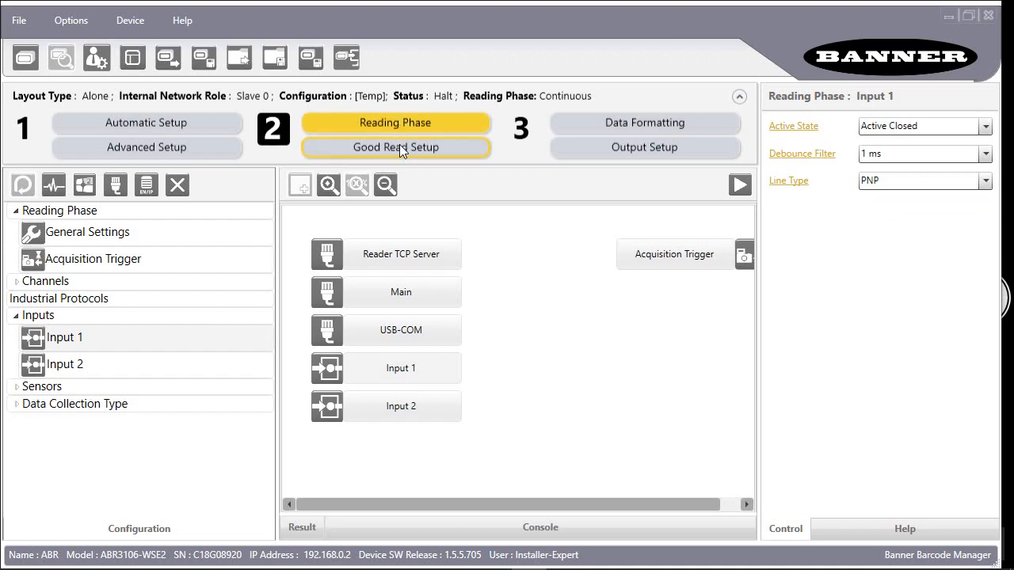
- Show Good Read Setup with the UPCA code combination and its Good Read/No Read messages
click(396, 147)
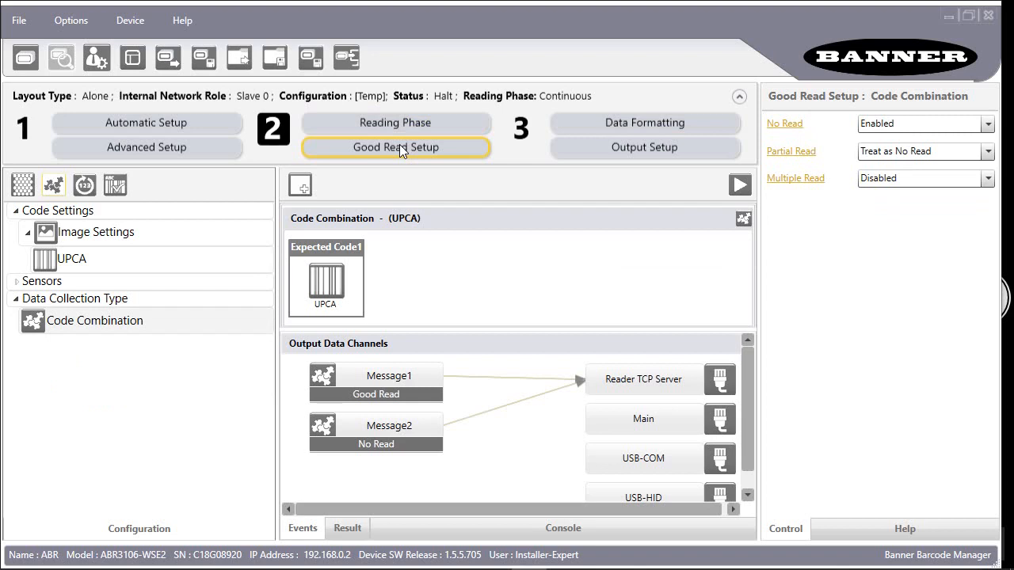
click(397, 148)
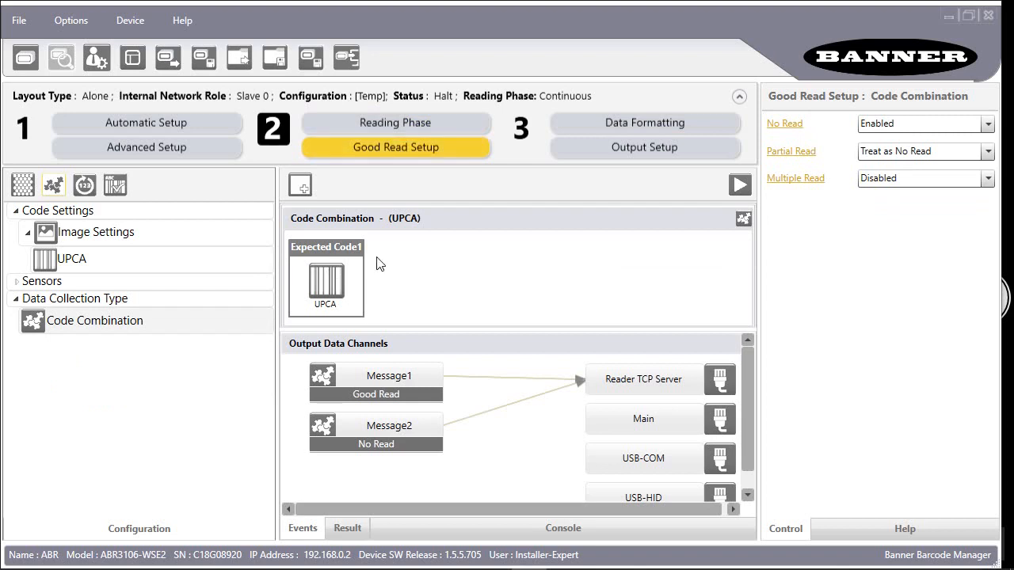
mouse_move(336, 292)
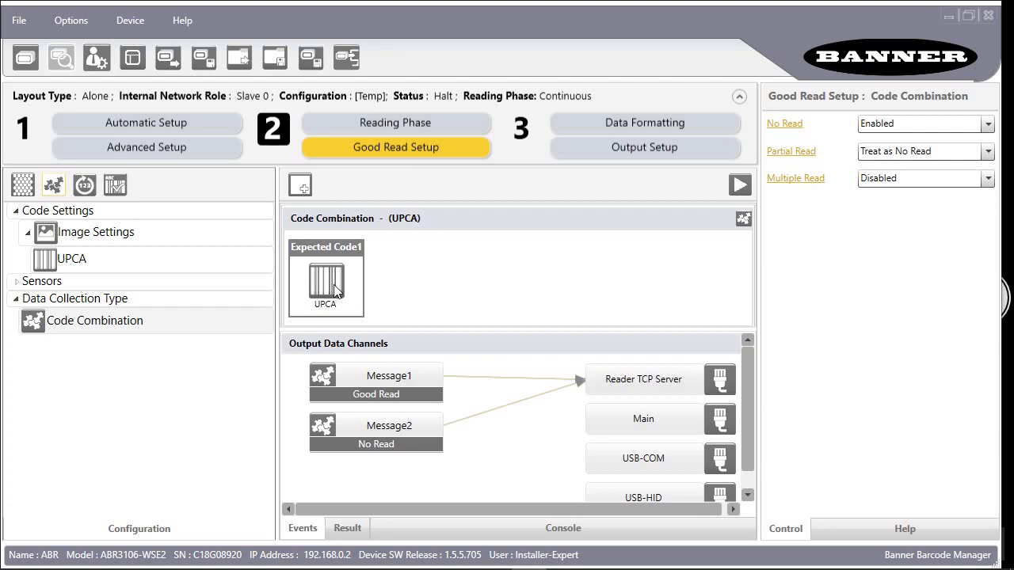
mouse_move(351, 290)
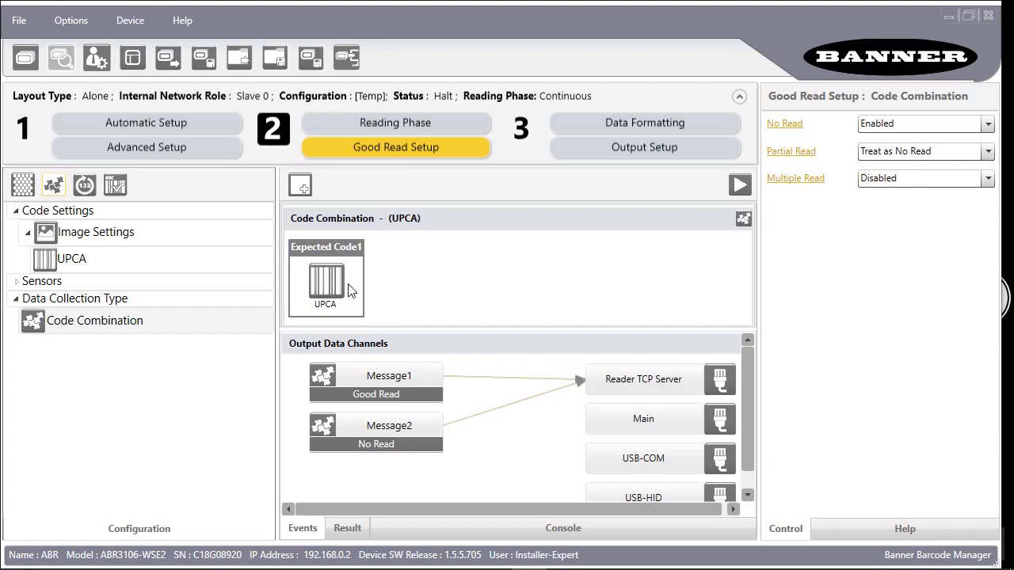
mouse_move(22, 184)
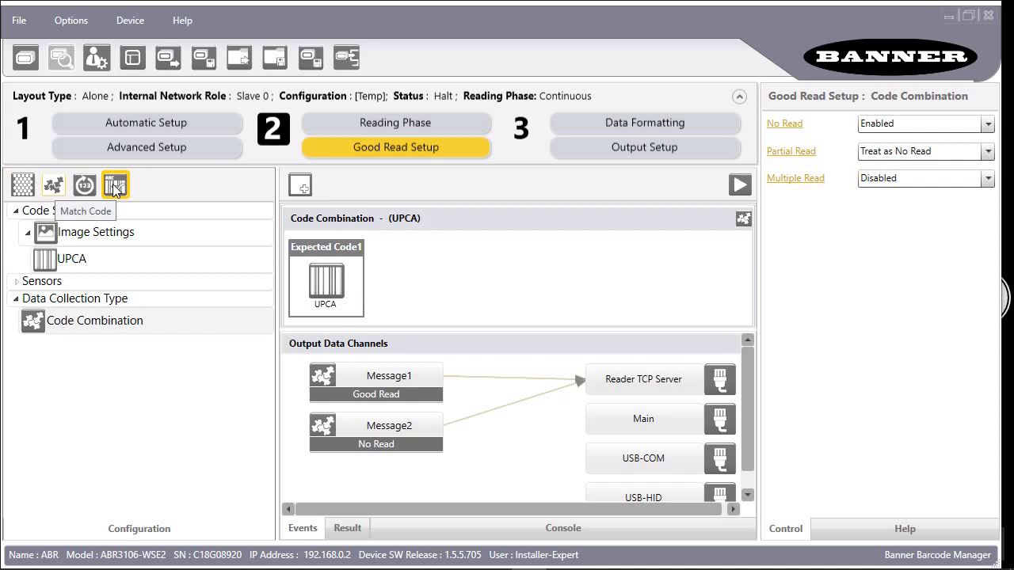
click(115, 184)
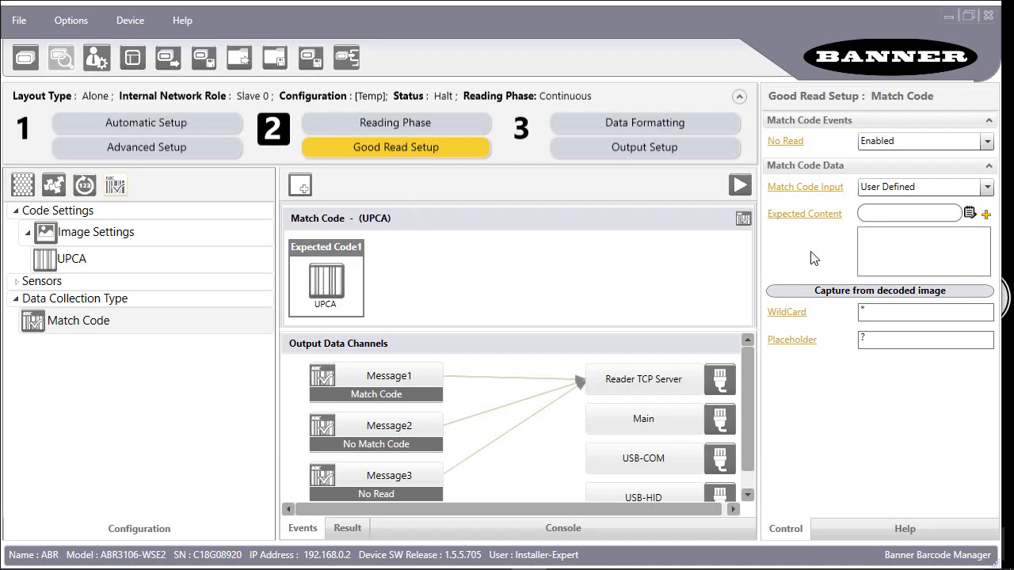
mouse_move(341, 289)
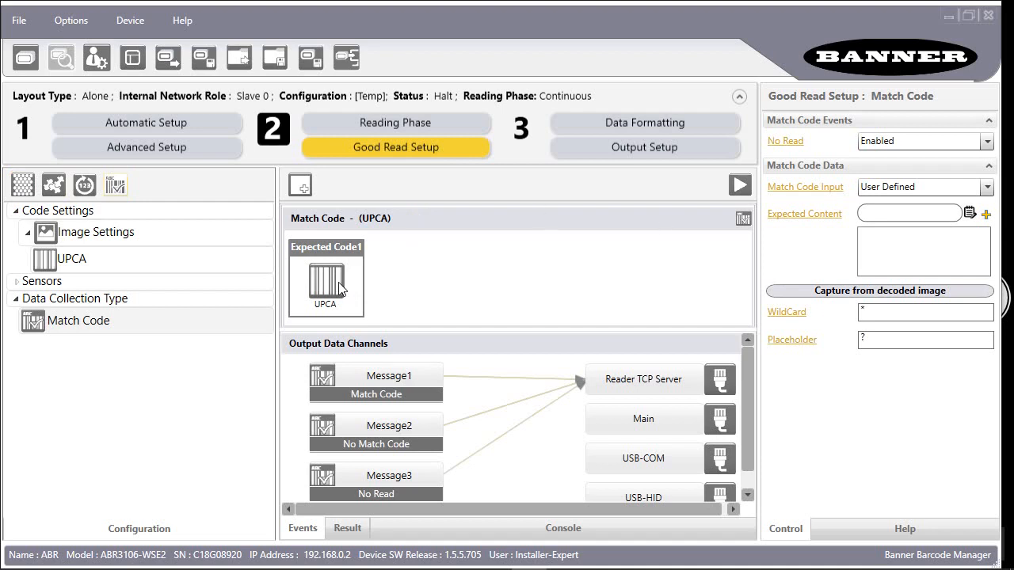
mouse_move(811, 266)
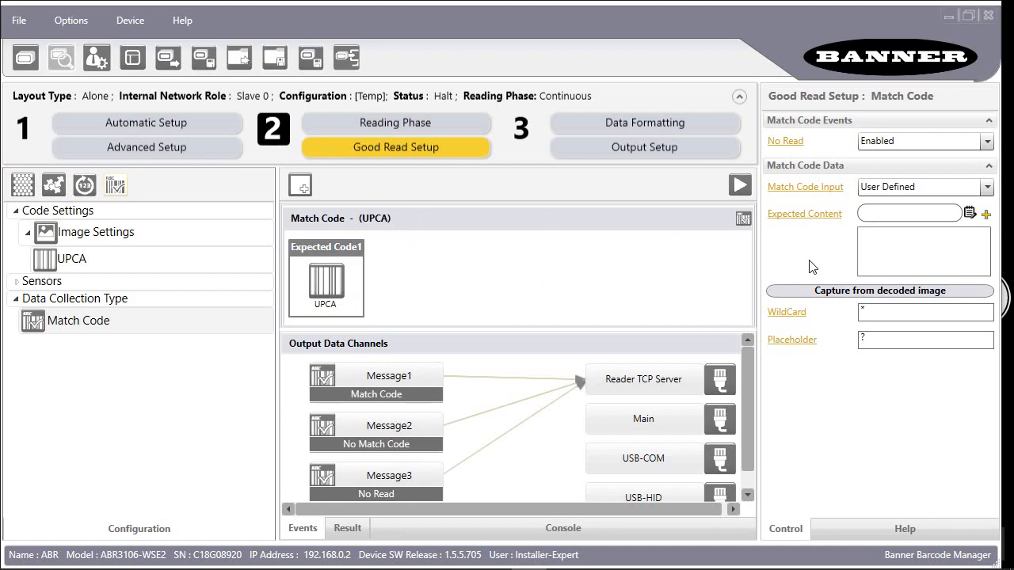
mouse_move(811, 257)
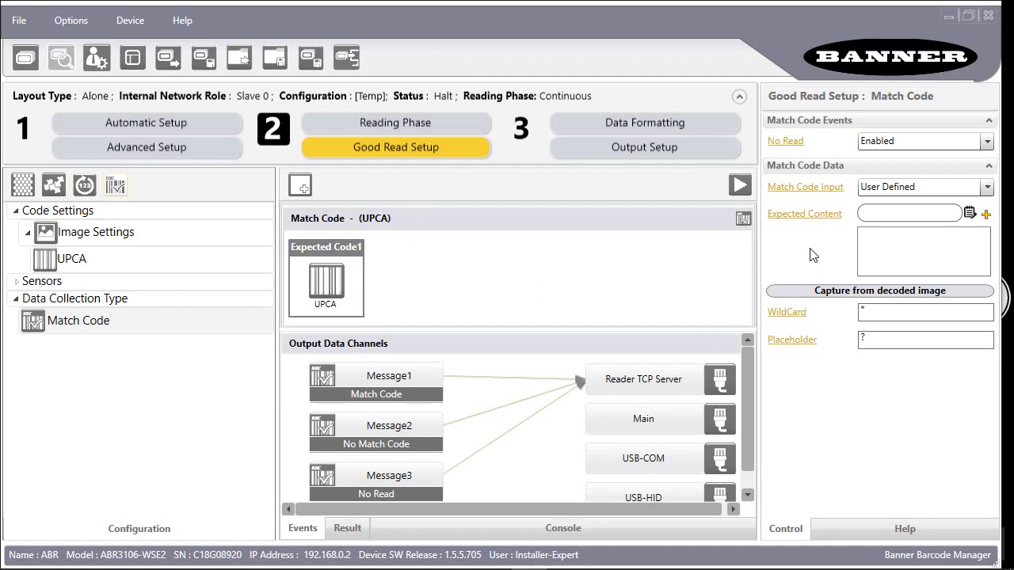
mouse_move(886, 254)
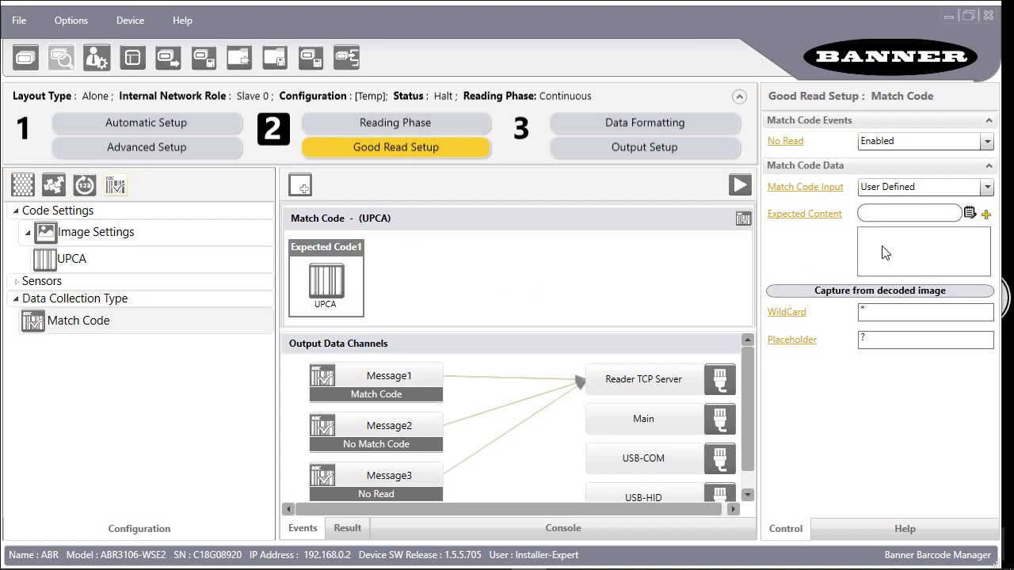
mouse_move(910, 257)
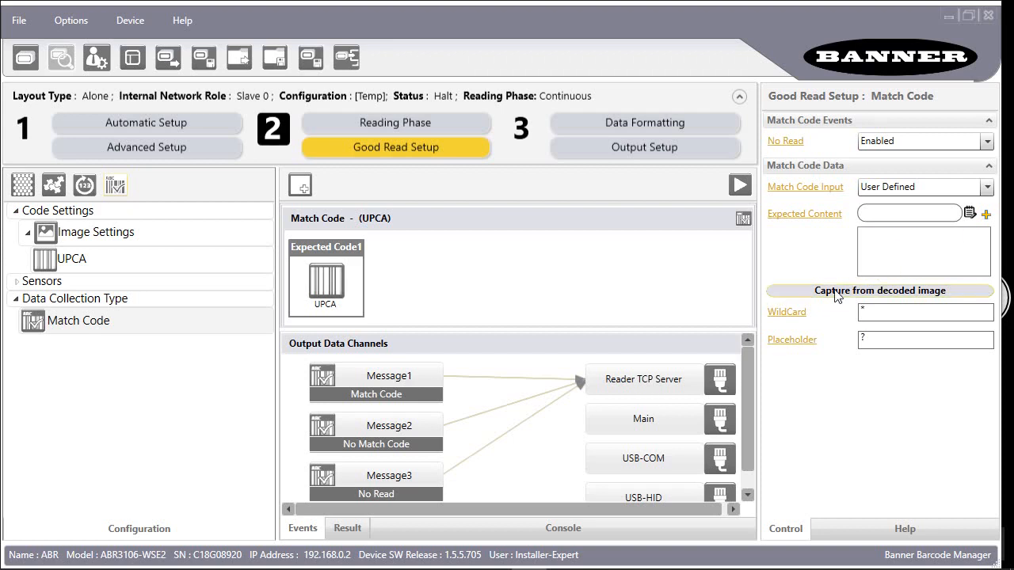
click(879, 291)
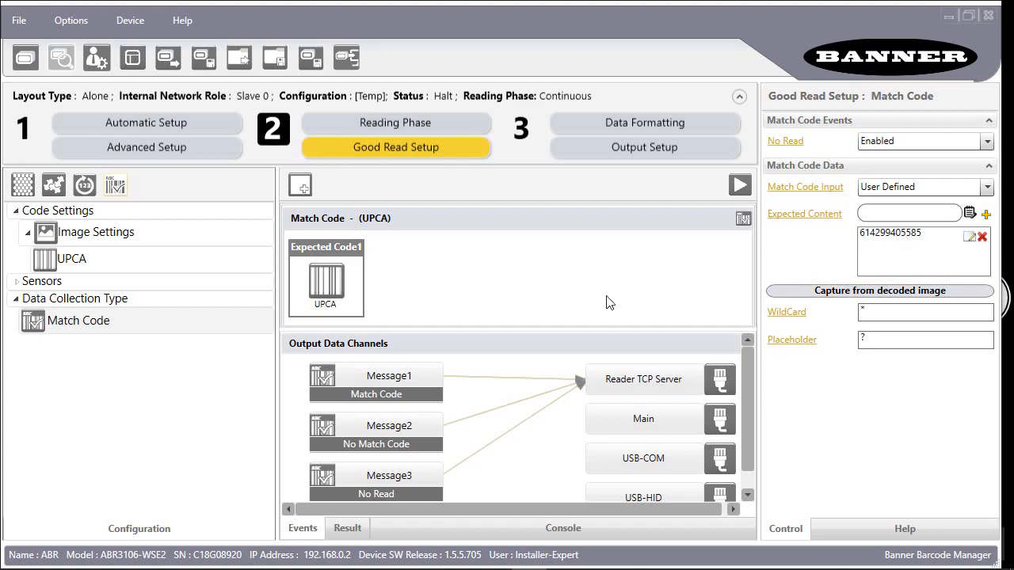
mouse_move(384, 399)
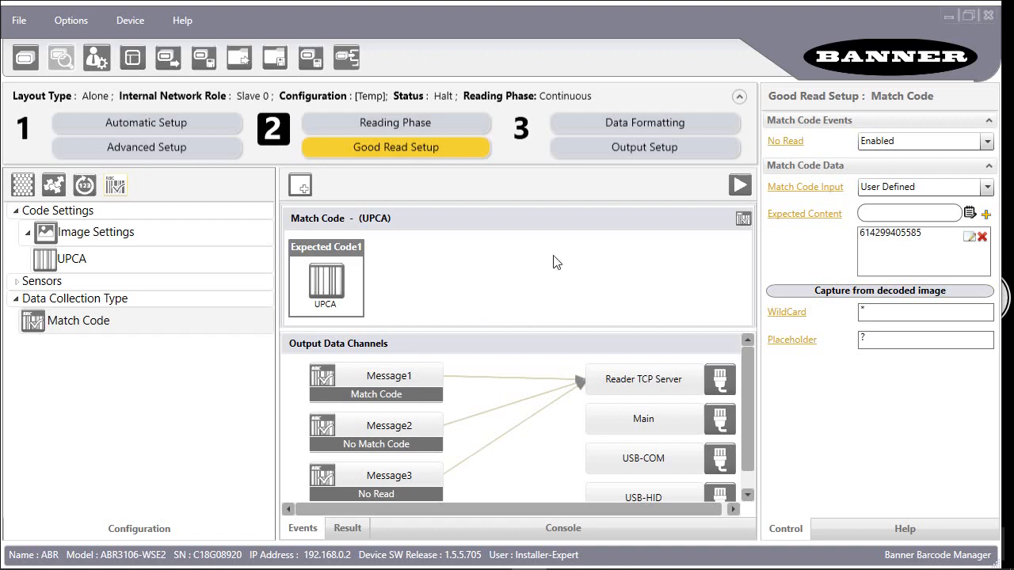
mouse_move(995, 204)
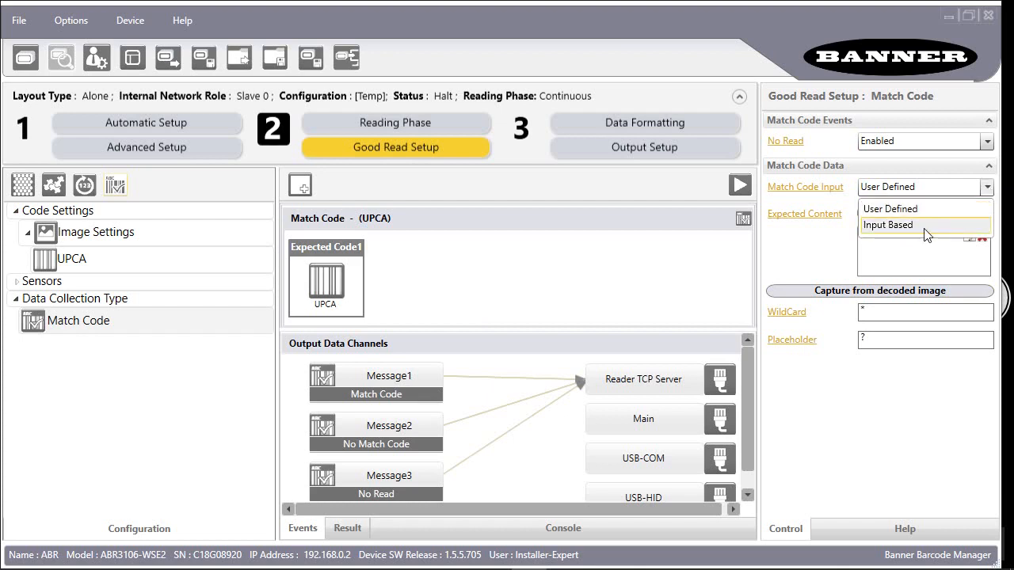
- Make the match code input Input Based with Input 1 set High
click(888, 225)
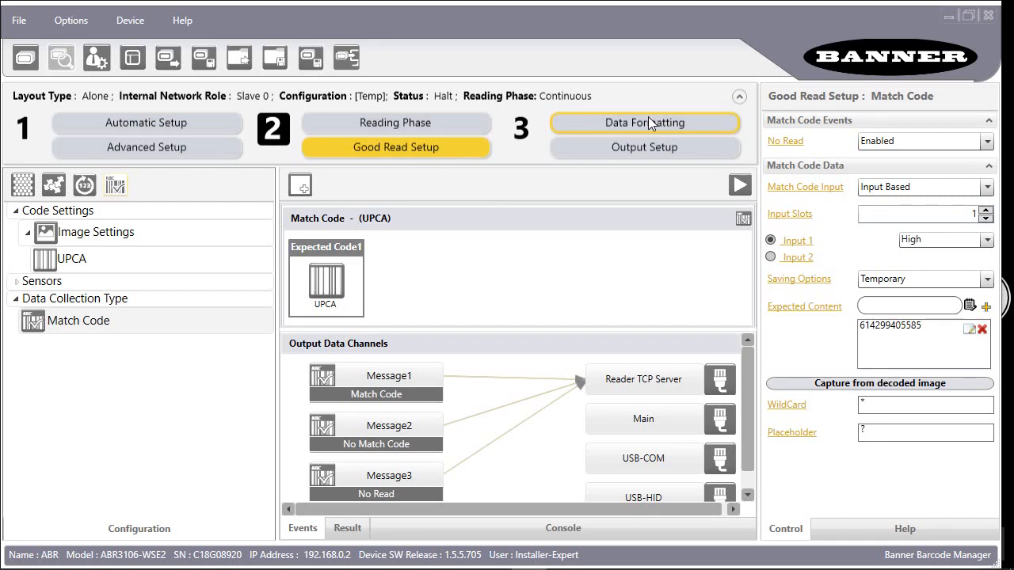
- In Data Formatting, set Message 2's custom string to Mismatch and Message 3's to NoRead
click(643, 122)
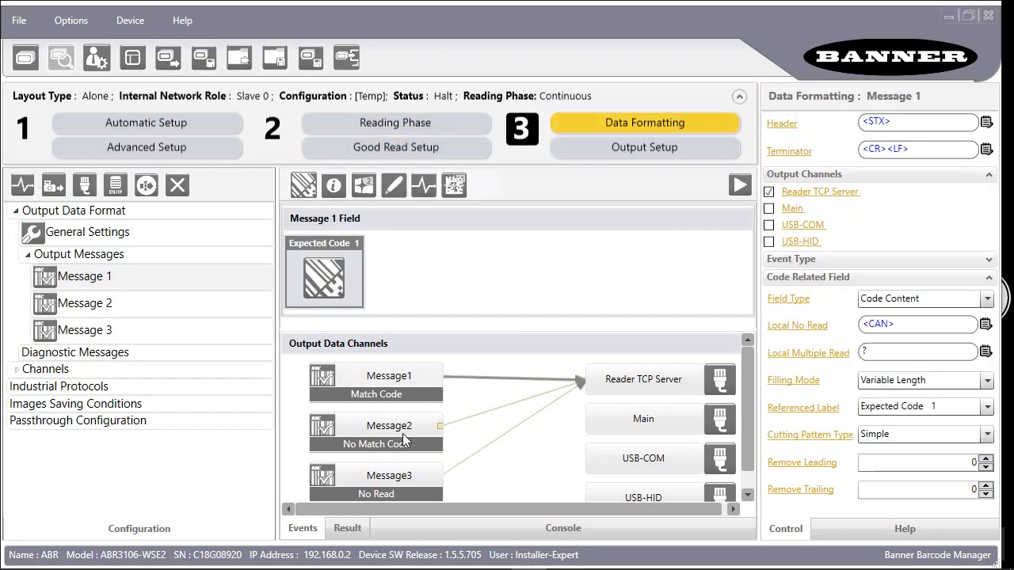
click(82, 304)
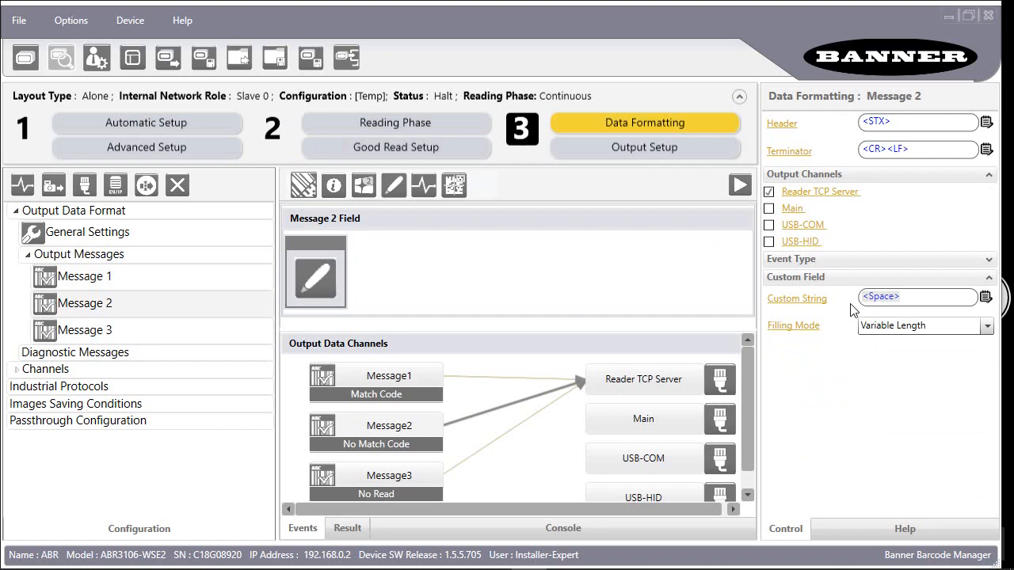
text(Mismatch)
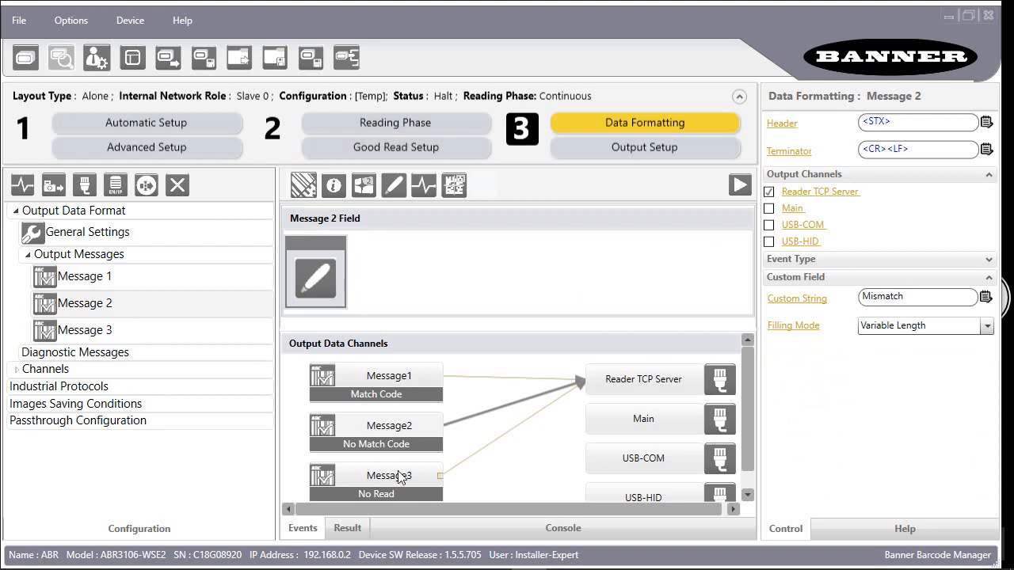
click(84, 330)
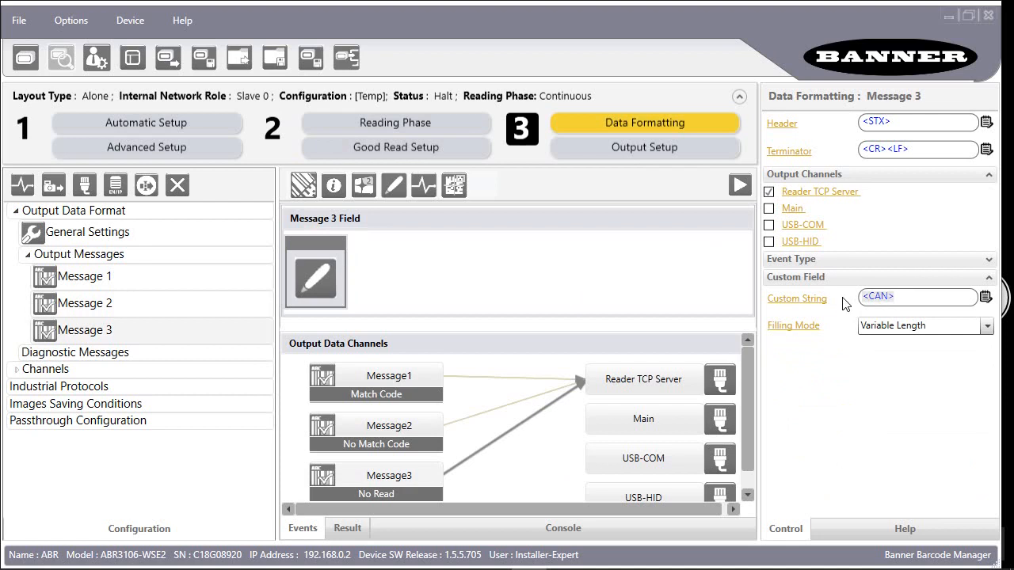
text(NoRead)
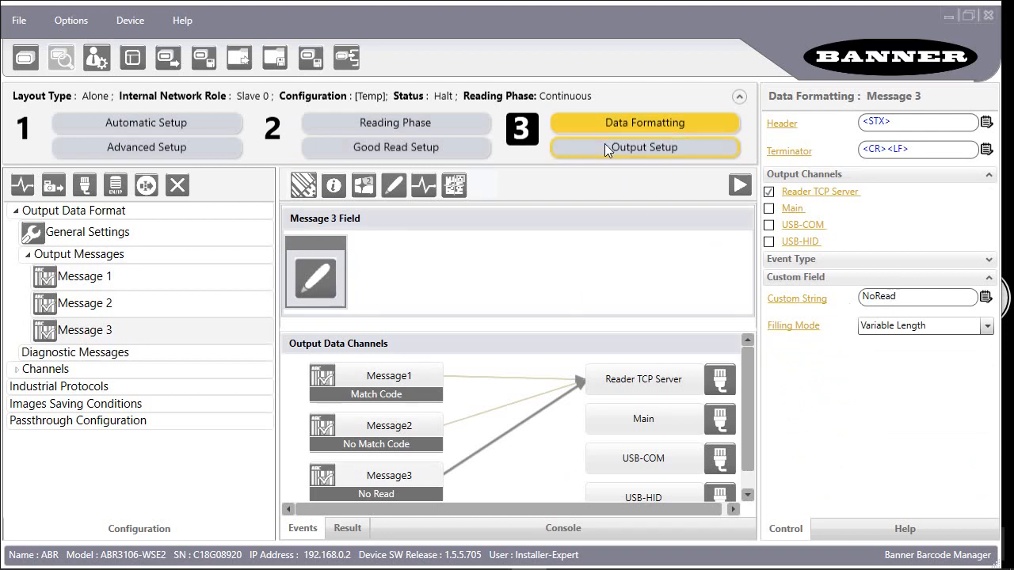
- In Output Setup, review Output 1 activated by No Match Code with a 500 ms deactivation timeout
click(643, 147)
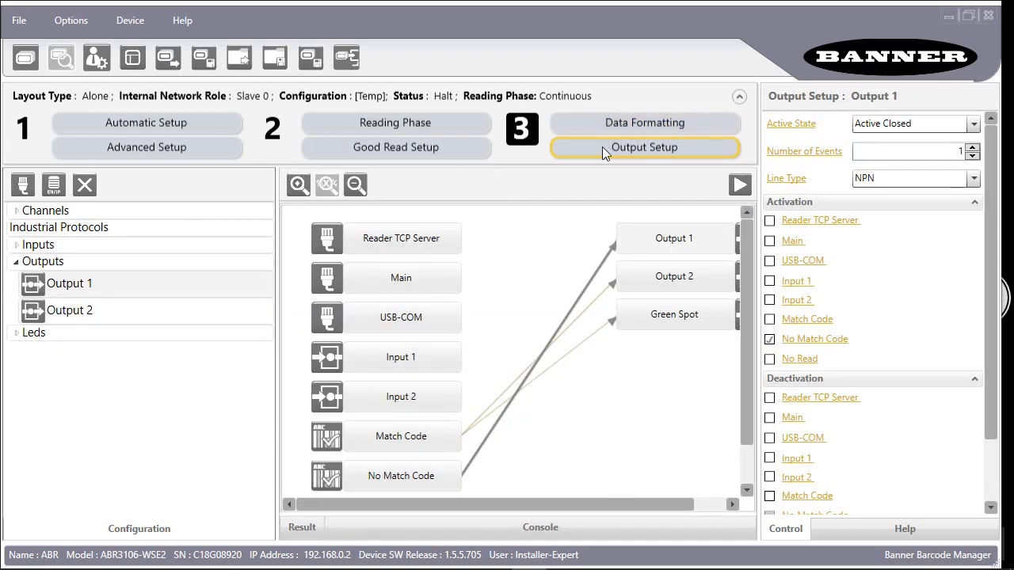
click(643, 146)
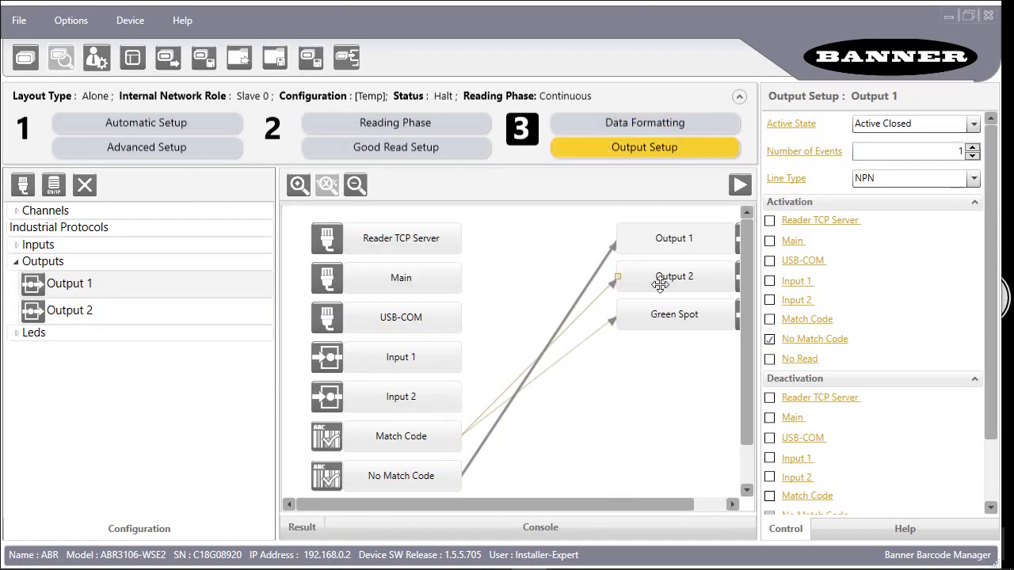
mouse_move(986, 275)
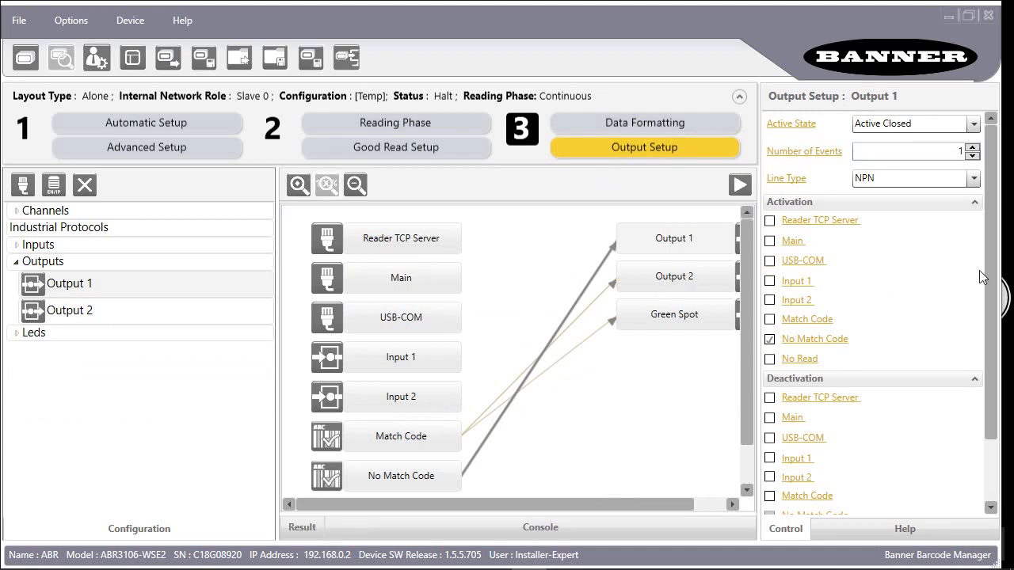
scroll(down, 3)
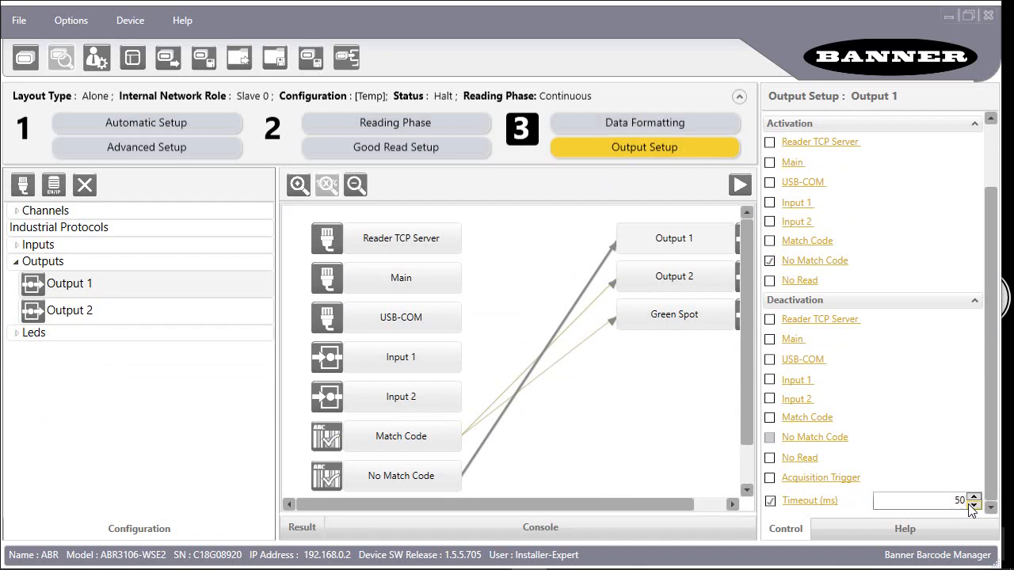
click(973, 496)
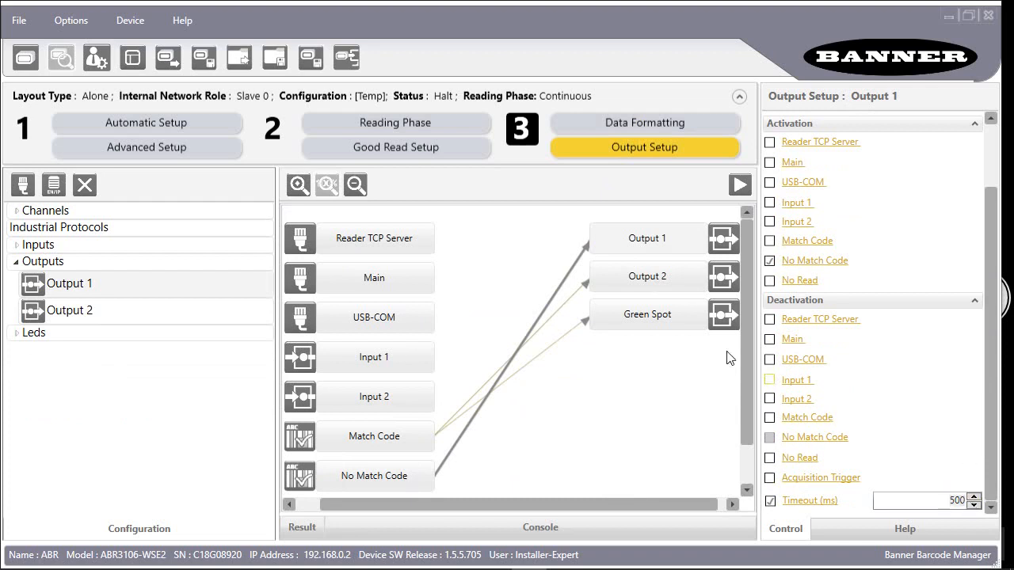
mouse_move(658, 286)
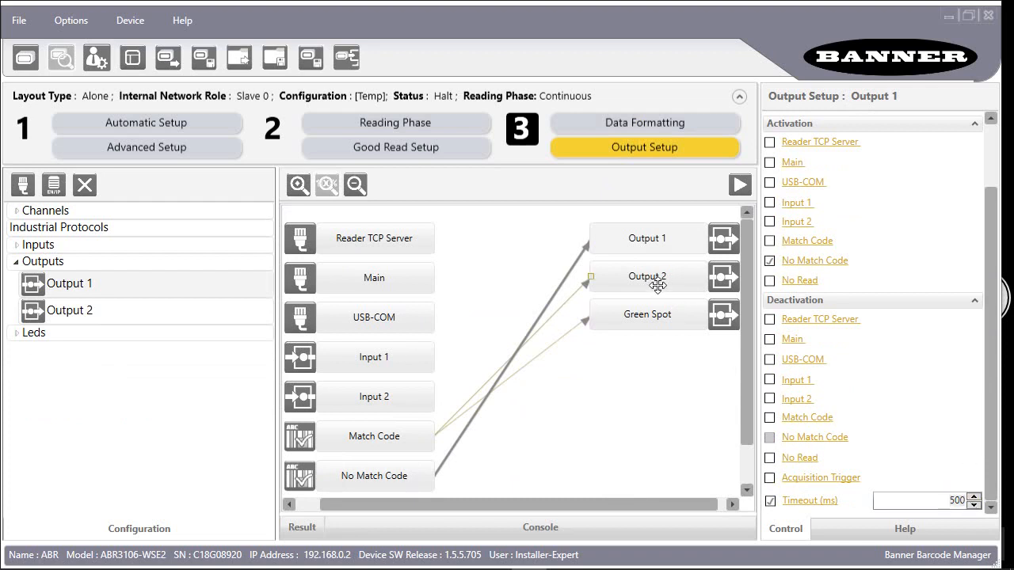
- Review Output 2 activated by Match Code with a 500 ms deactivation timeout
click(647, 276)
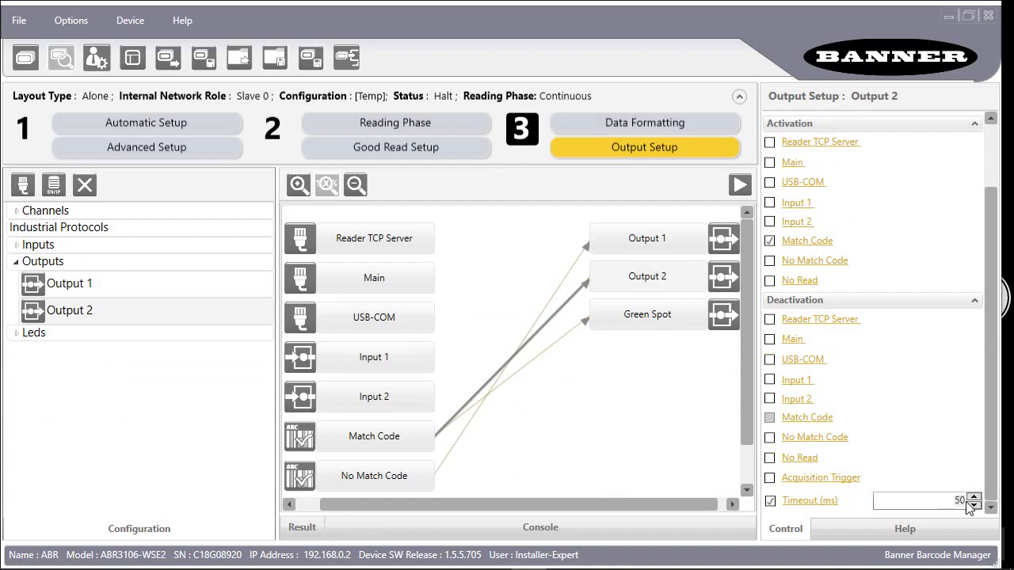
click(973, 494)
text(0)
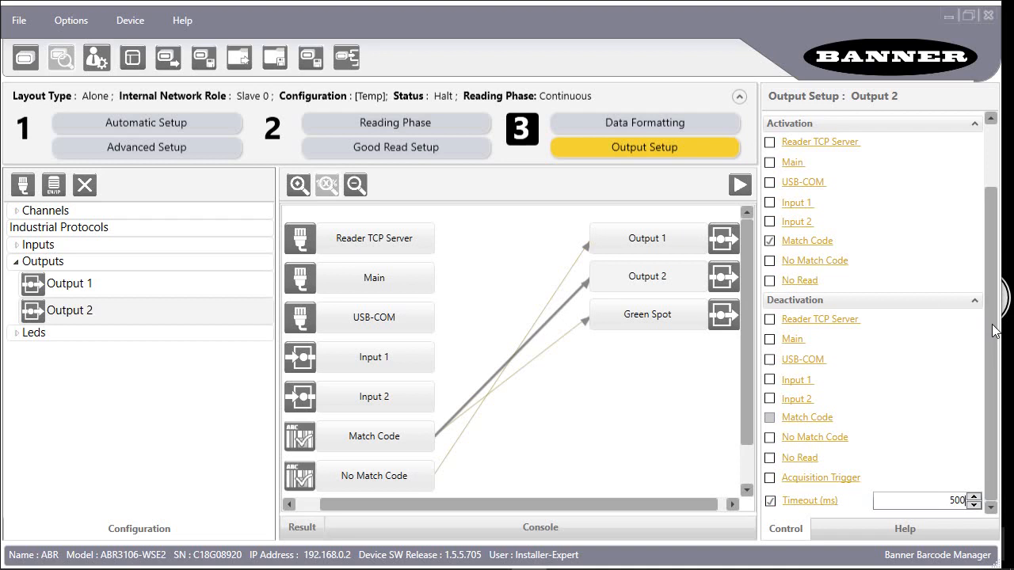
- Set Output 2 and Output 1 to the PNP line type
click(973, 178)
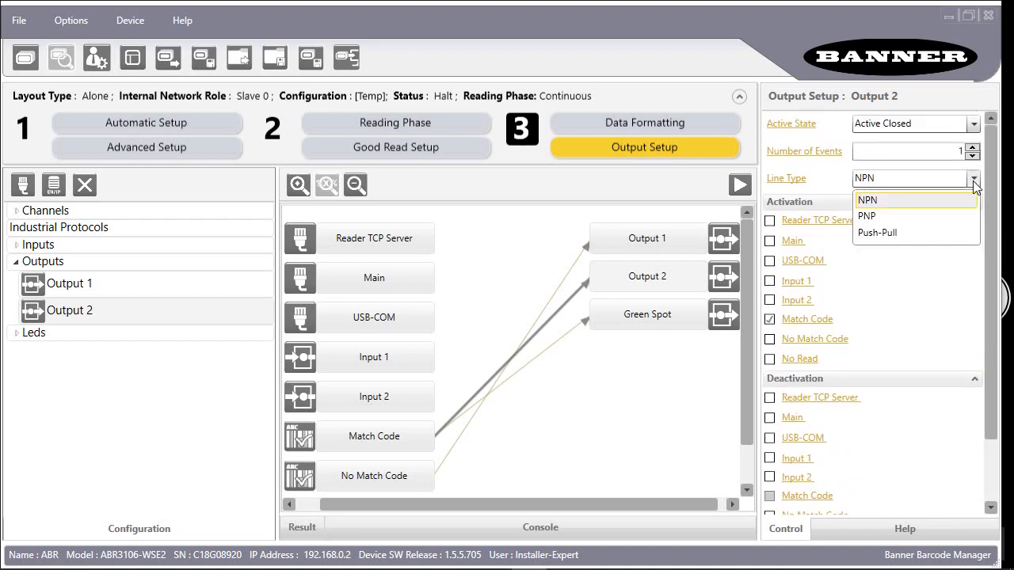
mouse_move(874, 215)
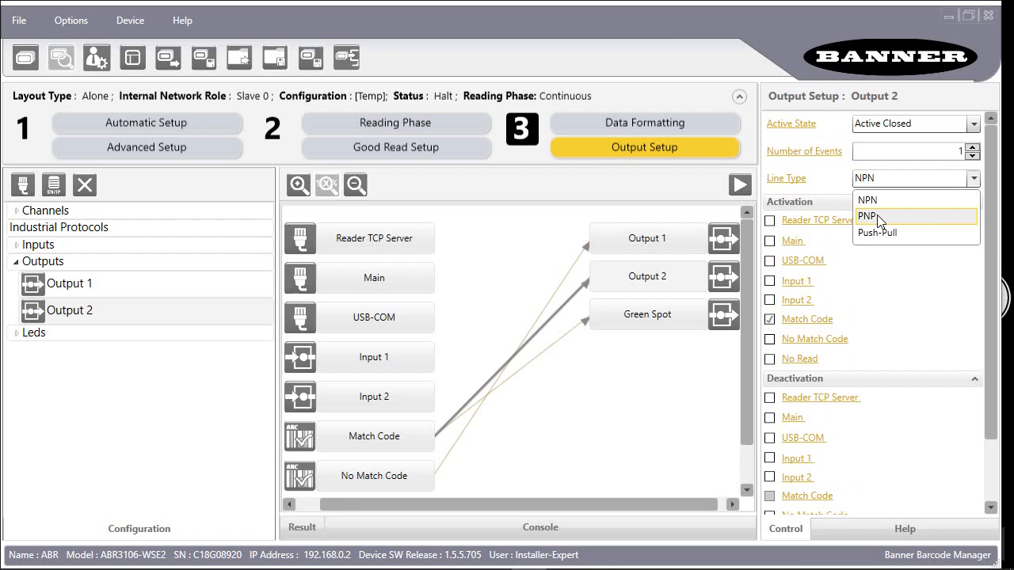
click(869, 216)
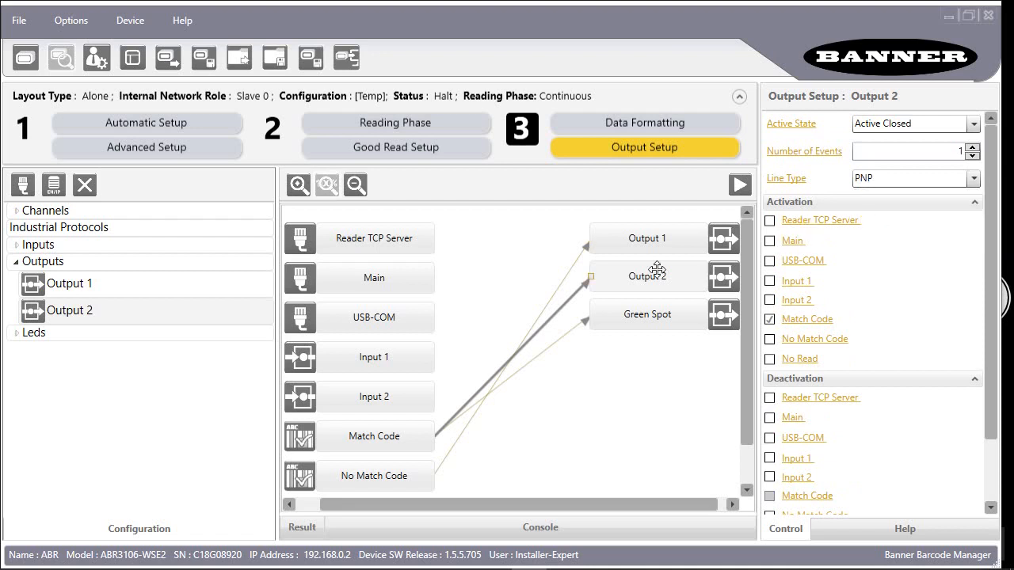
mouse_move(681, 232)
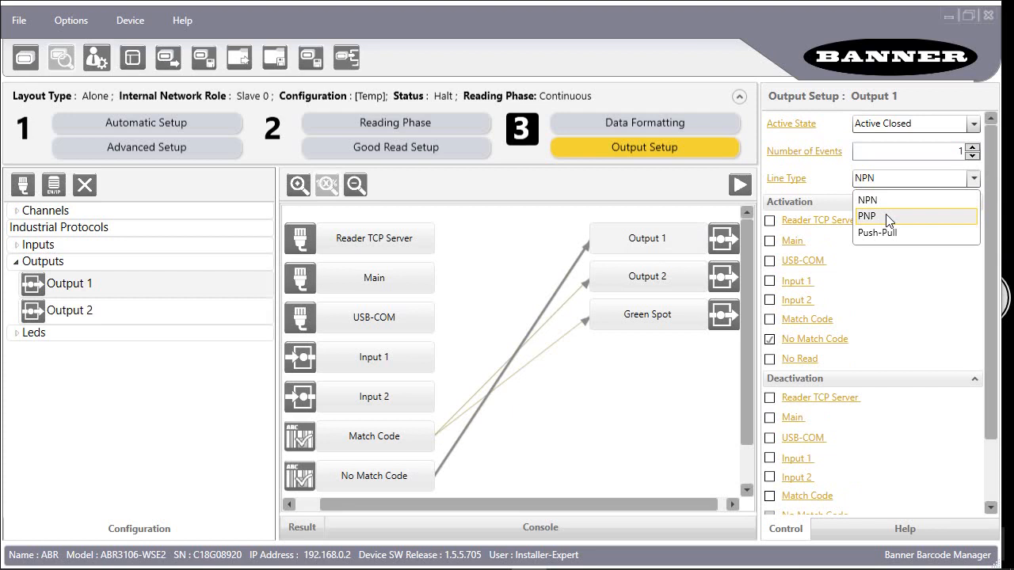
click(866, 216)
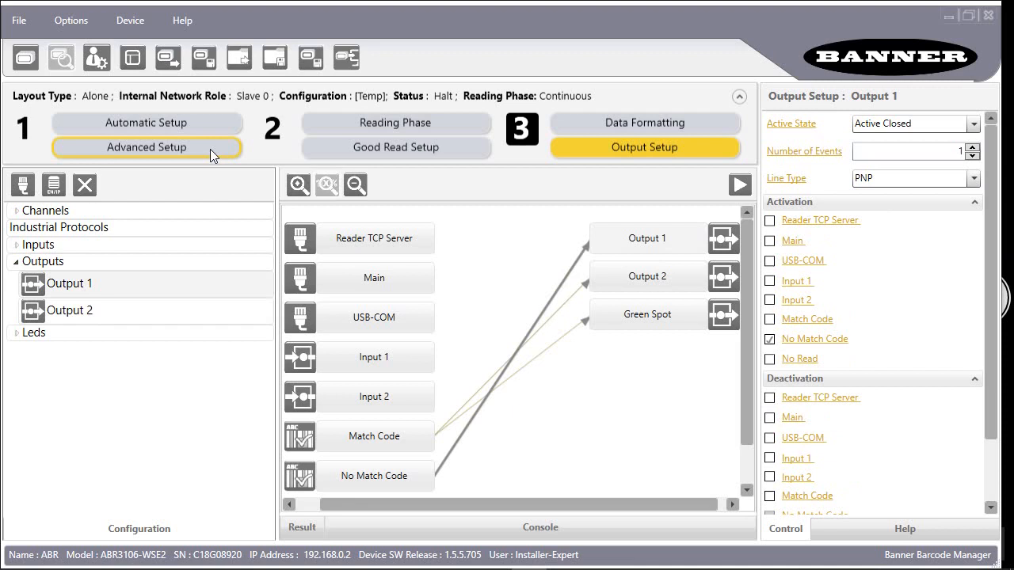
- From Advanced Setup, start the reader running and watch the console report NoRead and Mismatch
click(145, 146)
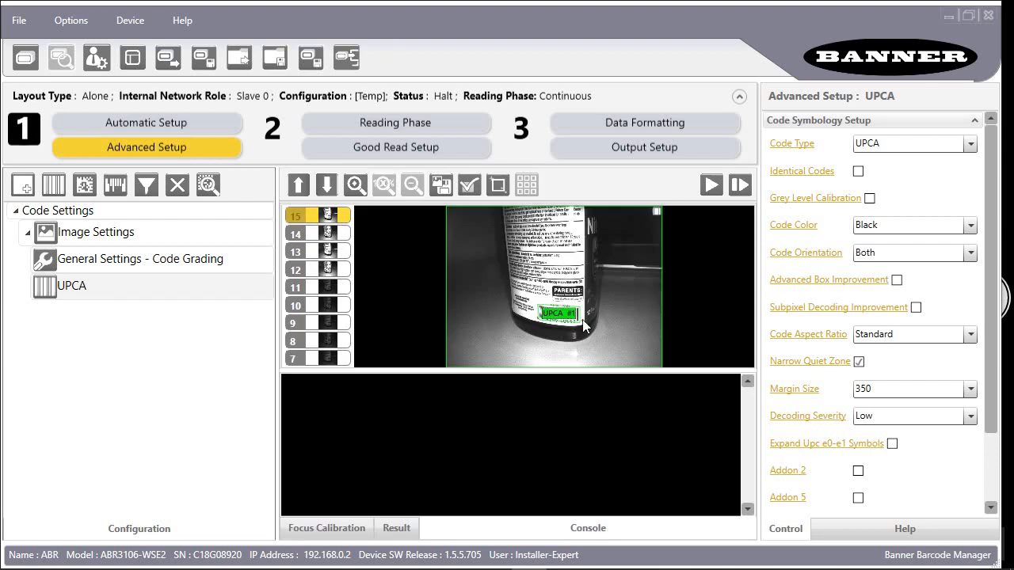
mouse_move(710, 184)
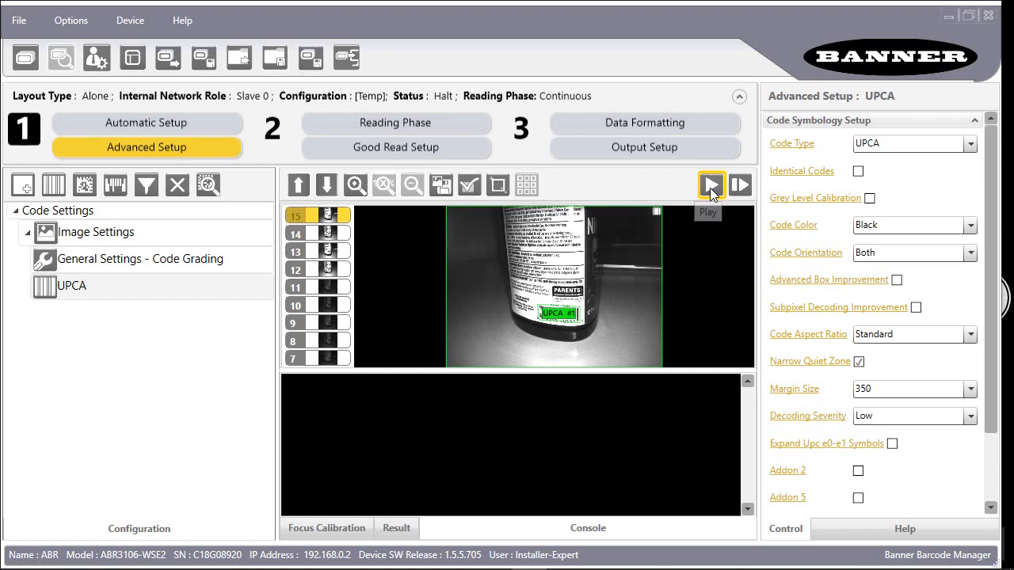
mouse_move(705, 236)
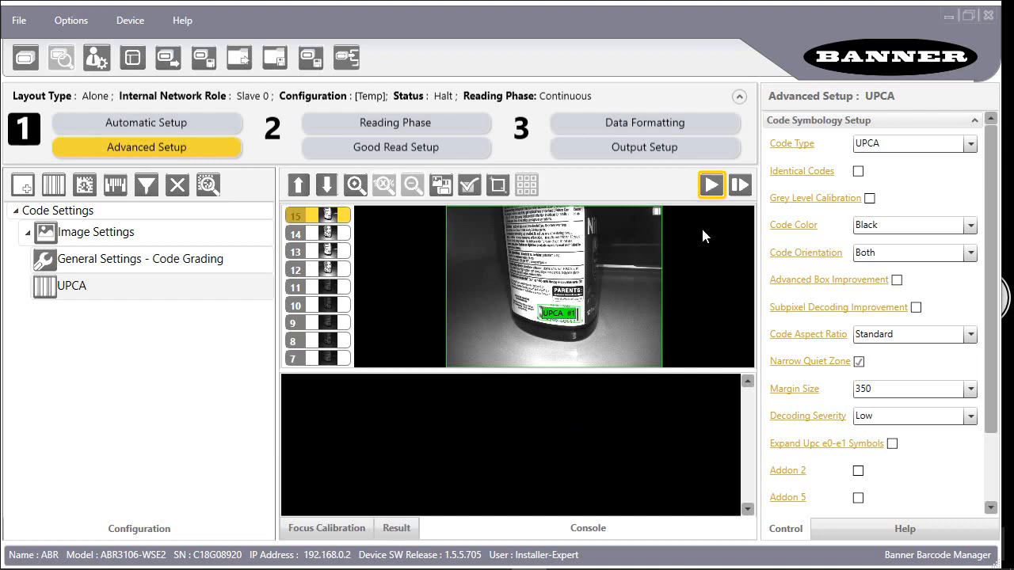
click(709, 184)
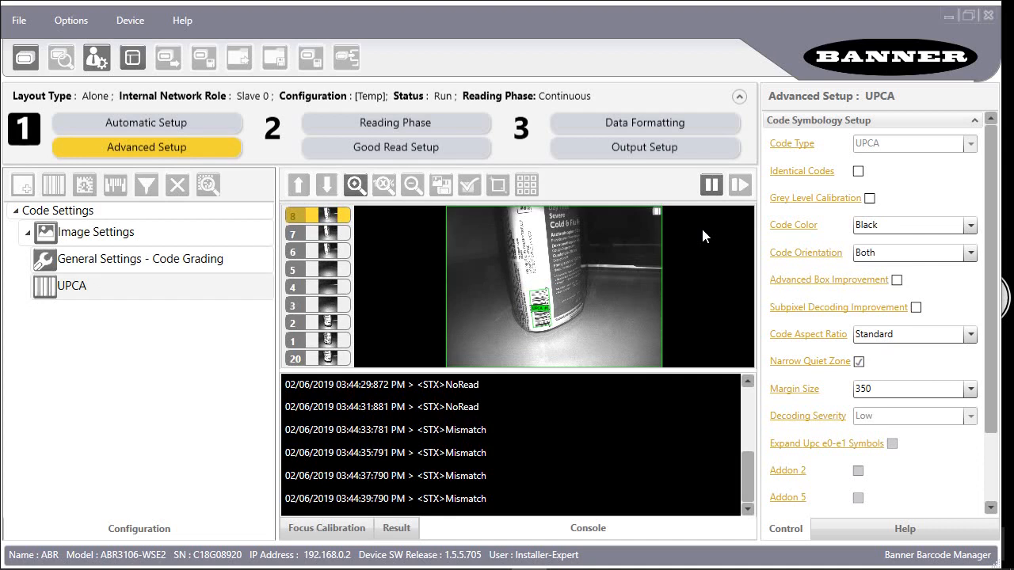
click(709, 184)
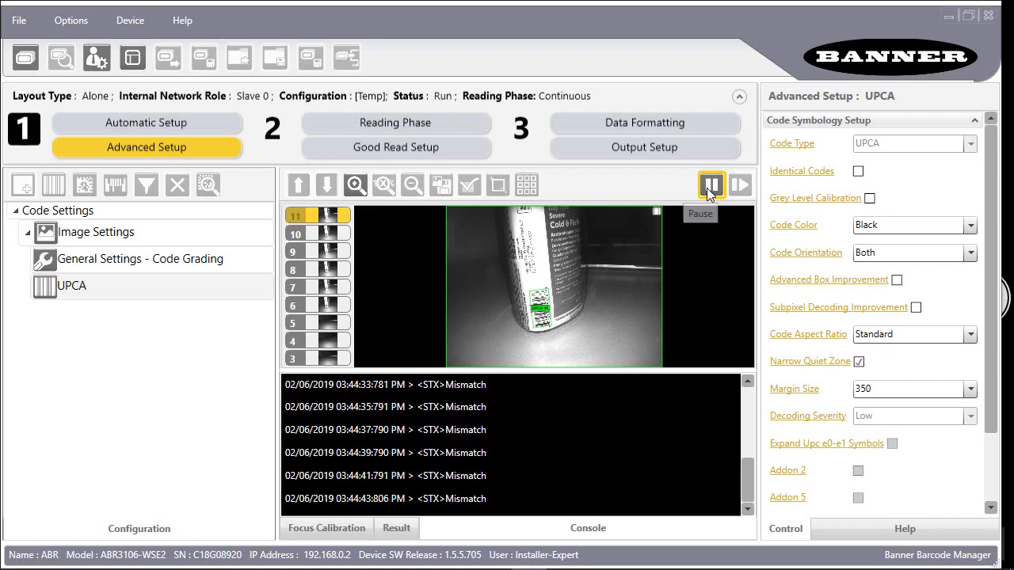
- Halt the reader and confirm Yes to the unsaved-changes warning to continue
click(710, 184)
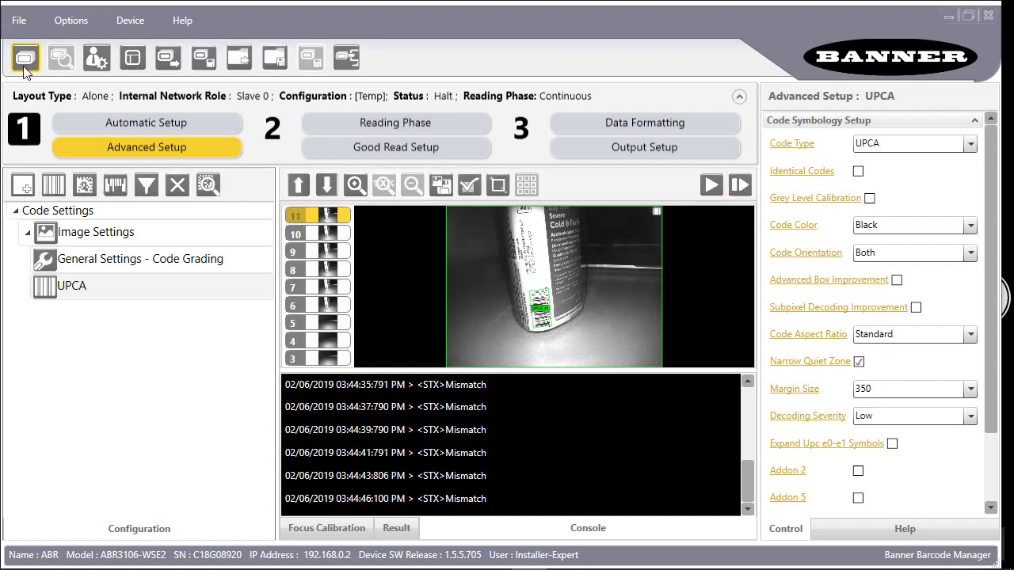
click(25, 57)
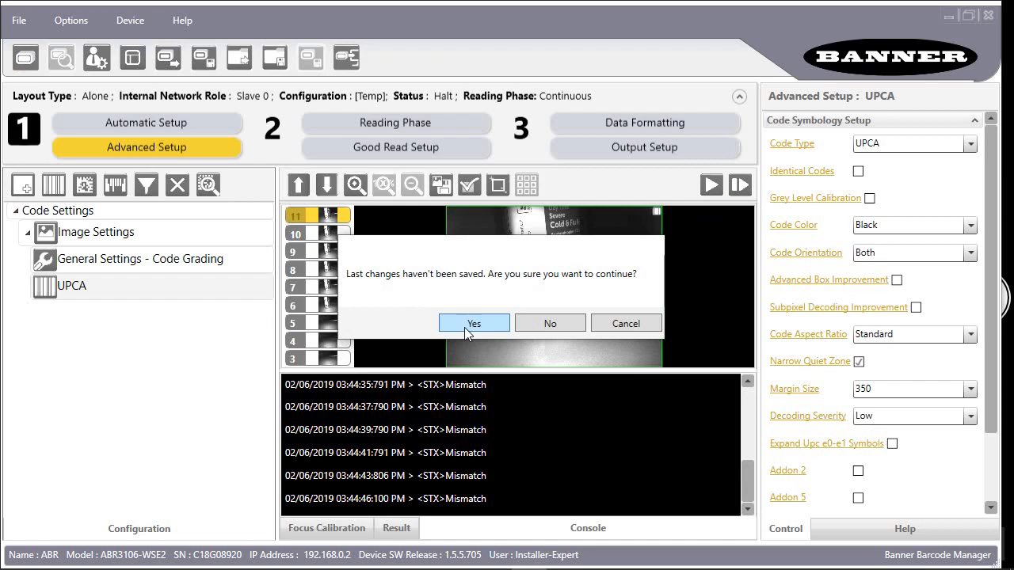
click(474, 323)
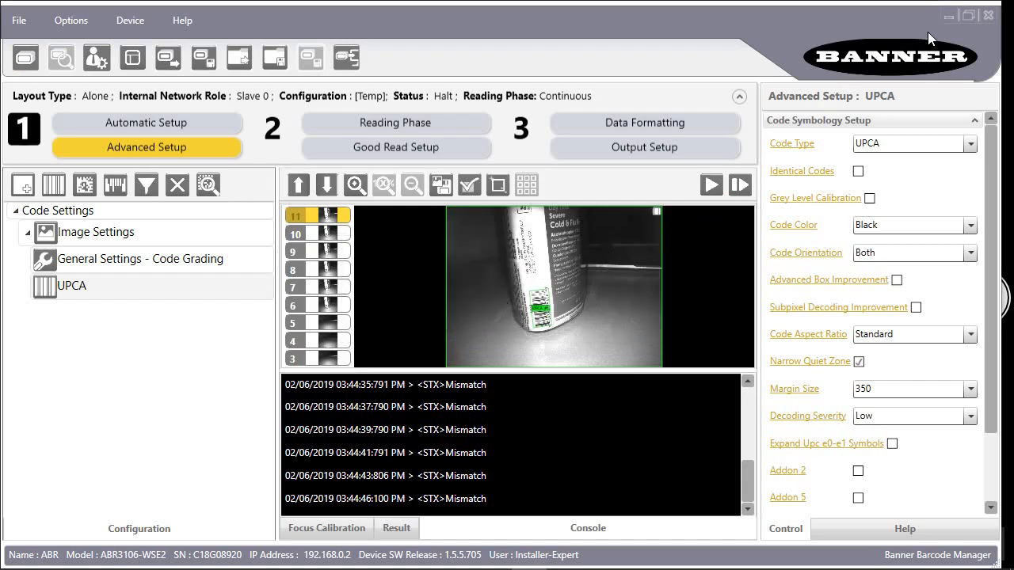